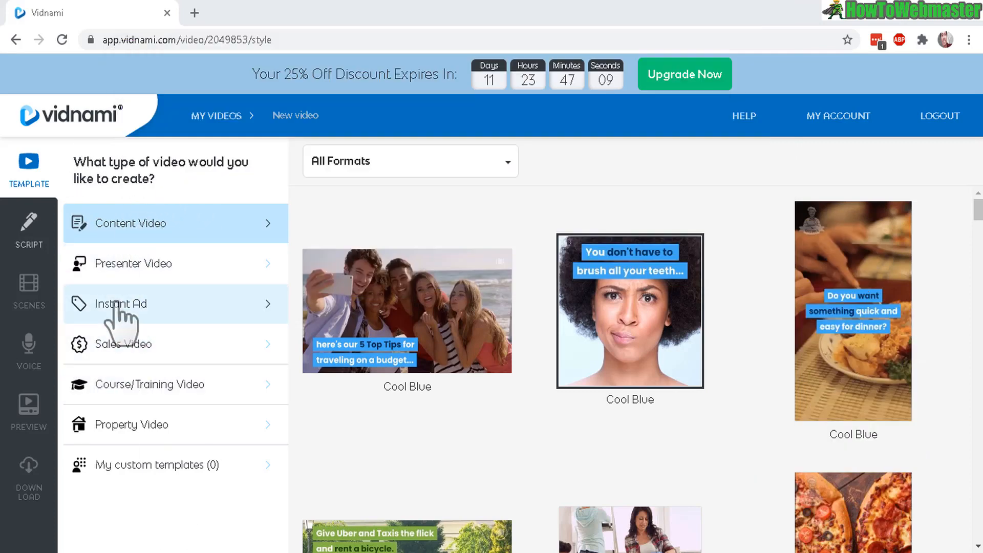
{"action": "mouse_move", "coordinate": [210, 348]}
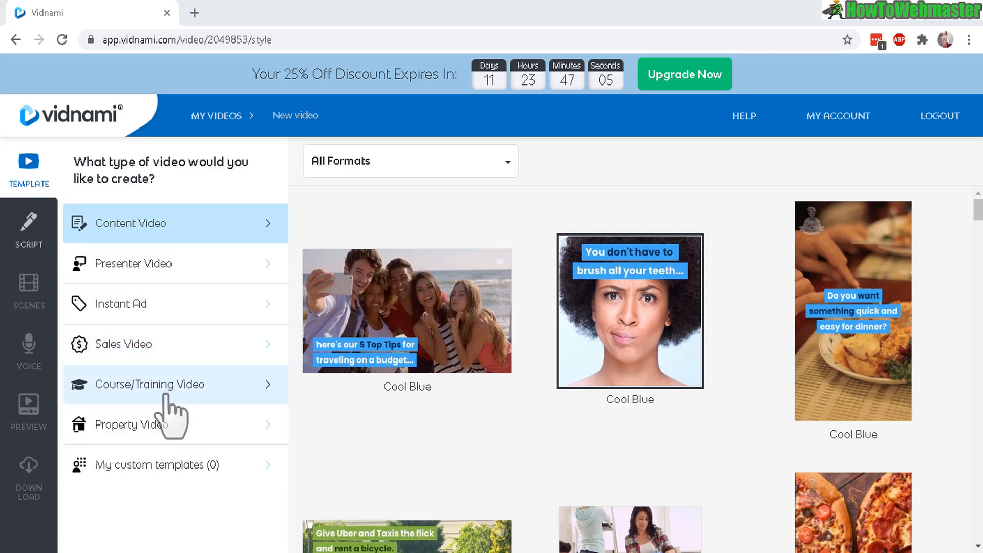
{"action": "mouse_move", "coordinate": [309, 446]}
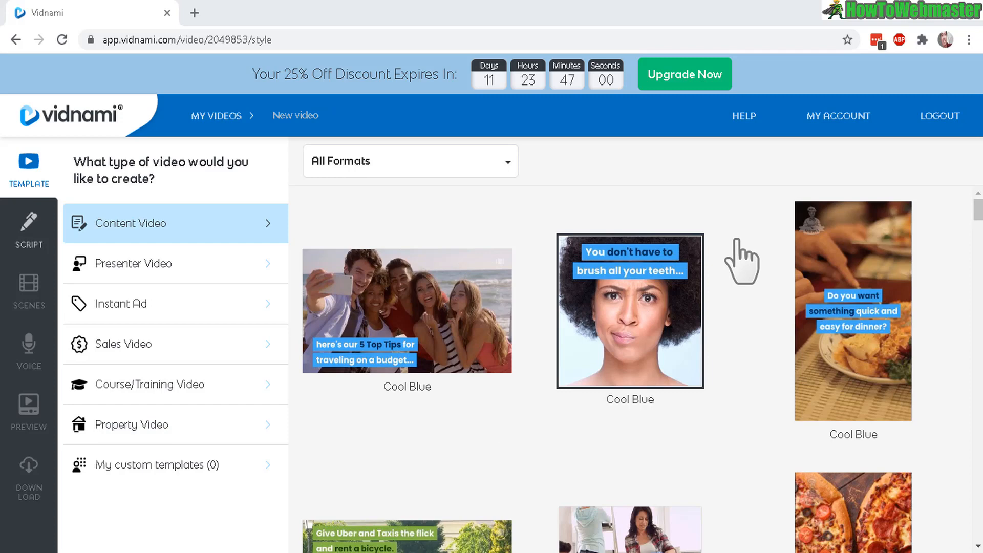
{"action": "mouse_move", "coordinate": [463, 359]}
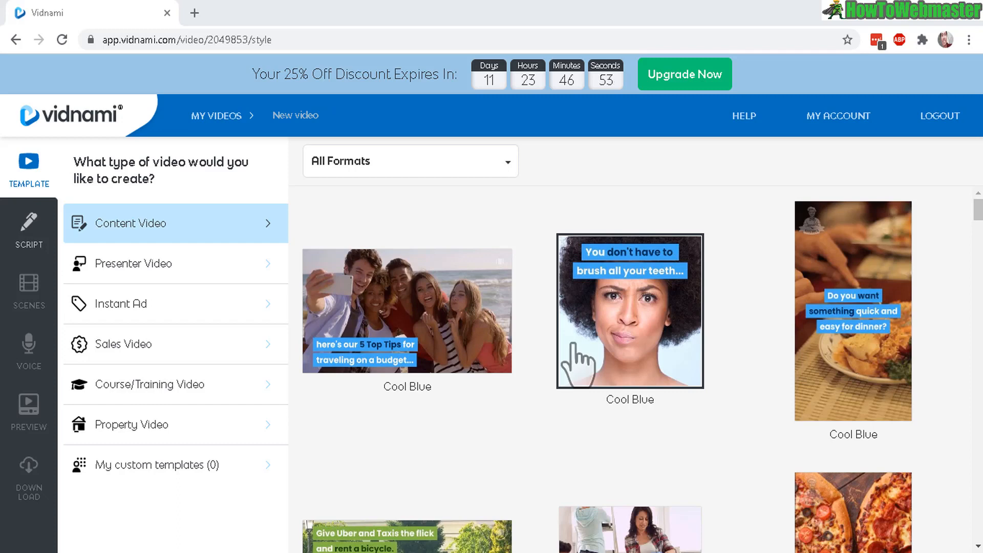
{"action": "mouse_move", "coordinate": [716, 357]}
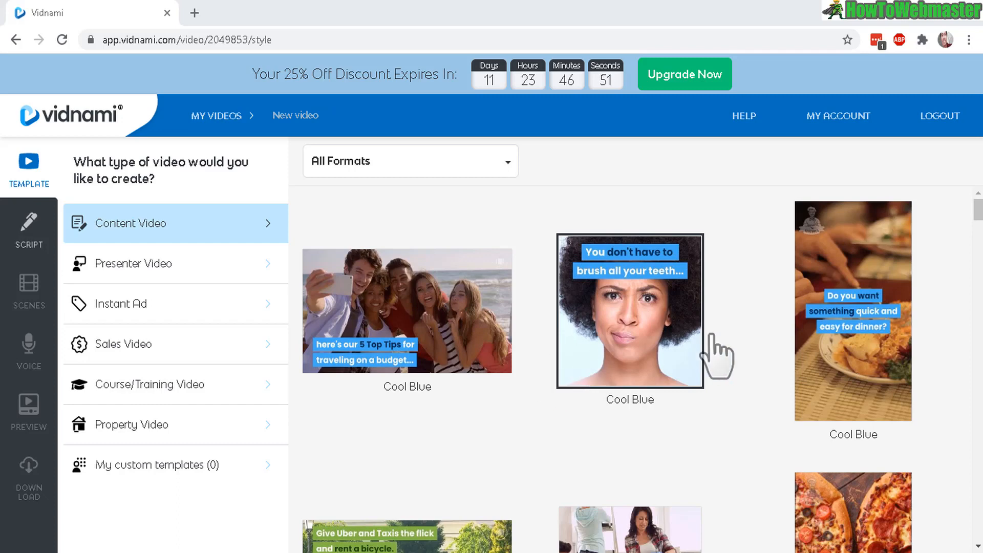
{"action": "mouse_move", "coordinate": [821, 336]}
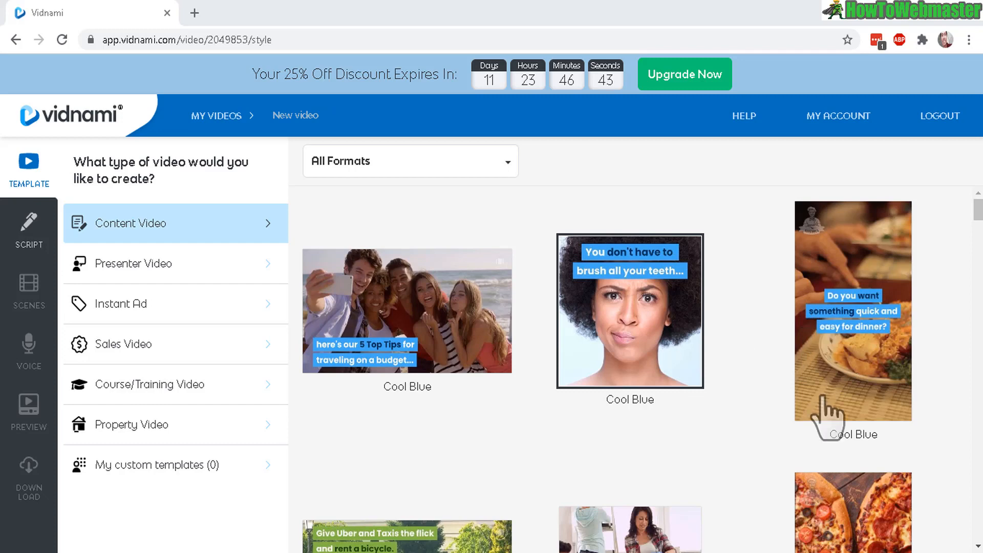
{"action": "mouse_move", "coordinate": [919, 277]}
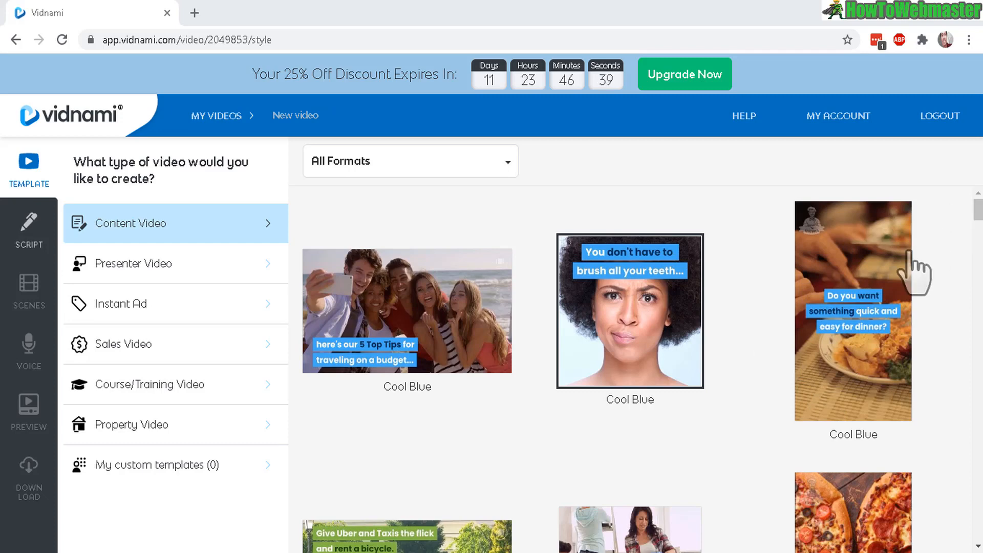
{"action": "mouse_move", "coordinate": [683, 300]}
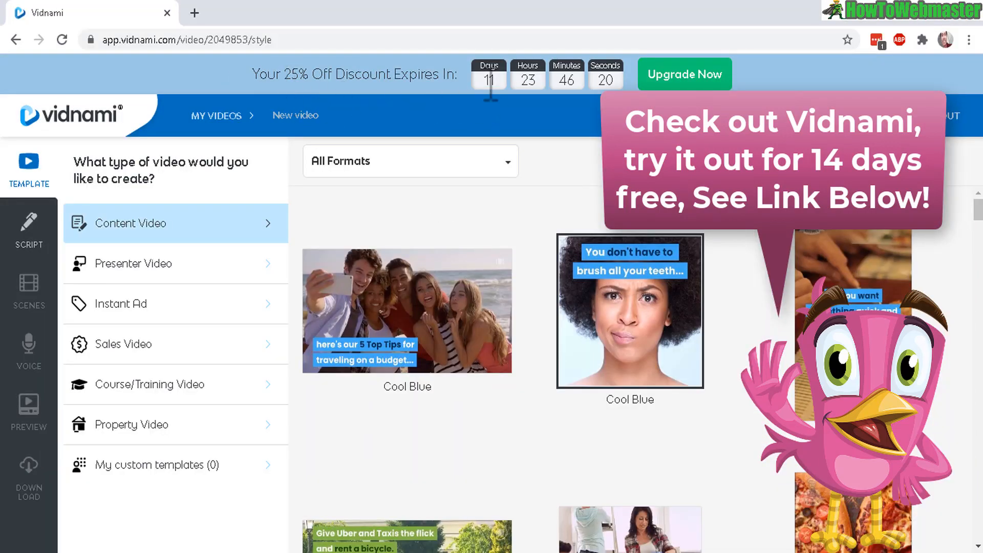
{"action": "mouse_move", "coordinate": [421, 259]}
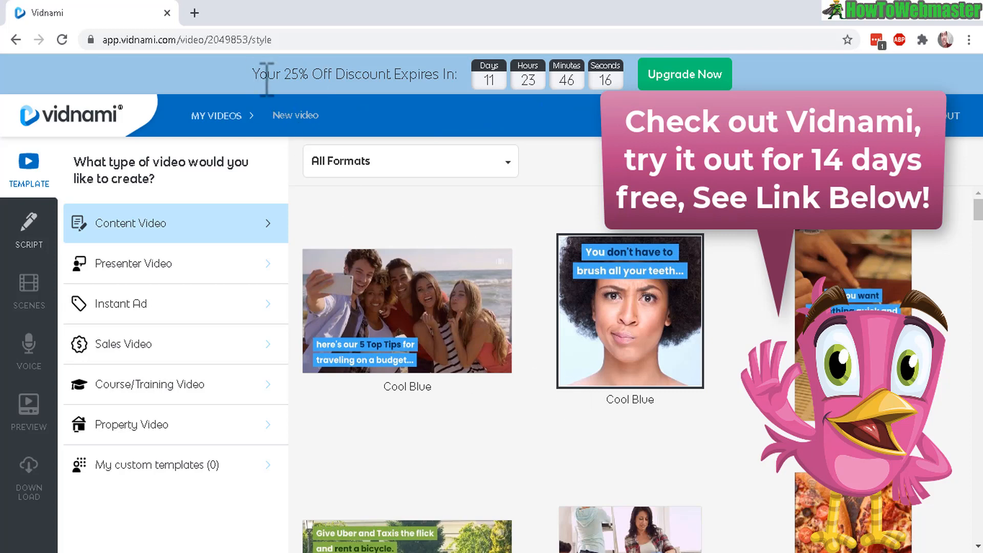
Step: Scroll the homepage past the no-editing and customization sections to the royalty-free music library
{"action": "double_click", "coordinate": [298, 74]}
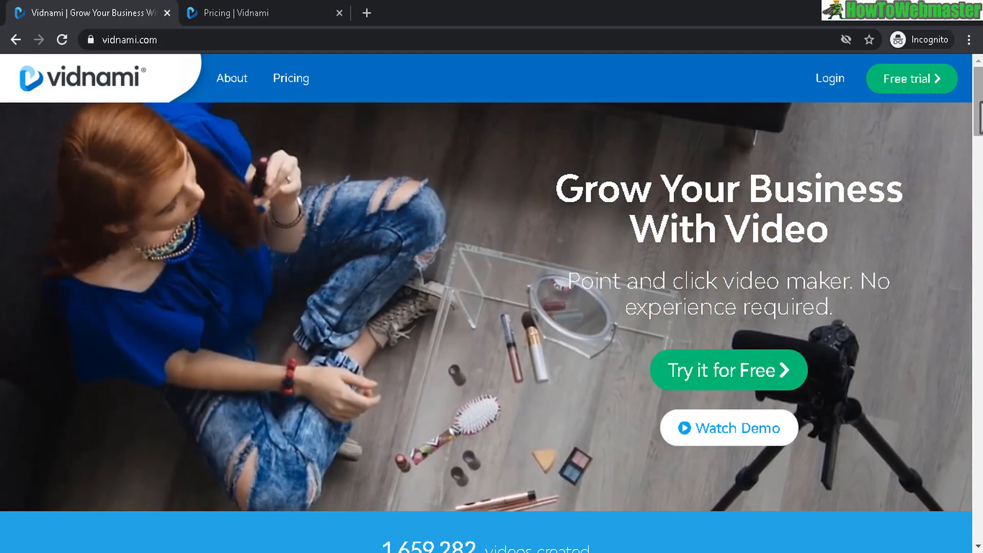
{"action": "scroll", "scroll_direction": "down", "scroll_amount": 3}
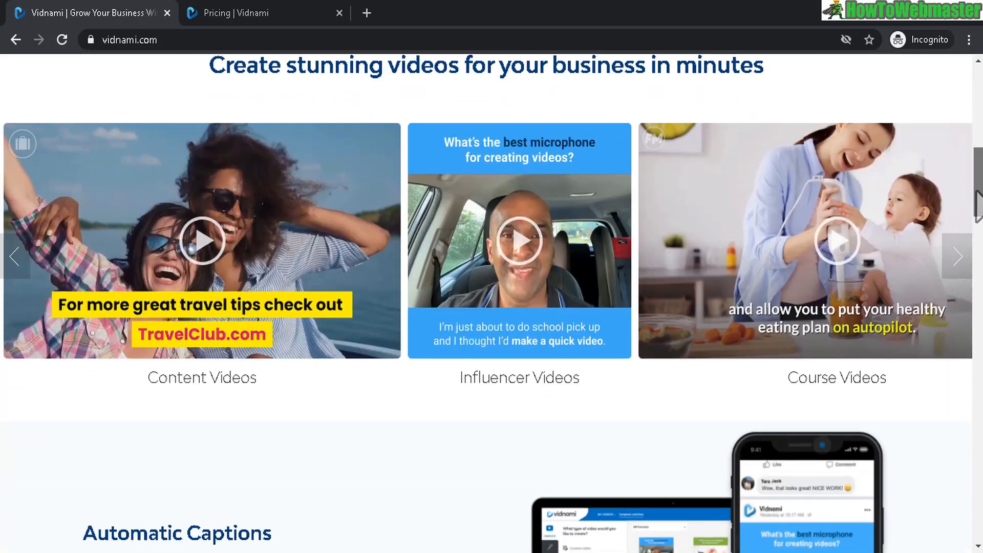
{"action": "scroll", "scroll_direction": "down", "scroll_amount": 3}
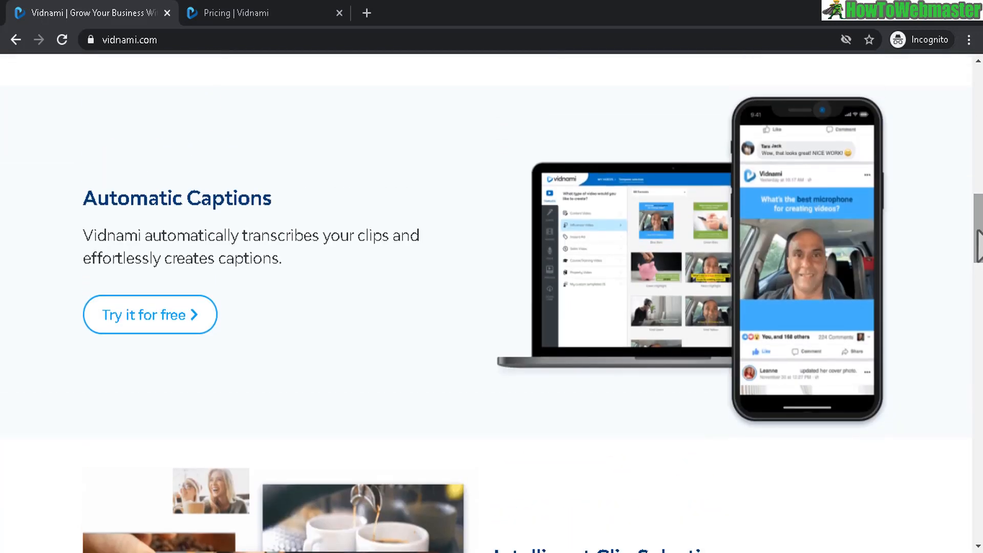
{"action": "mouse_move", "coordinate": [423, 370]}
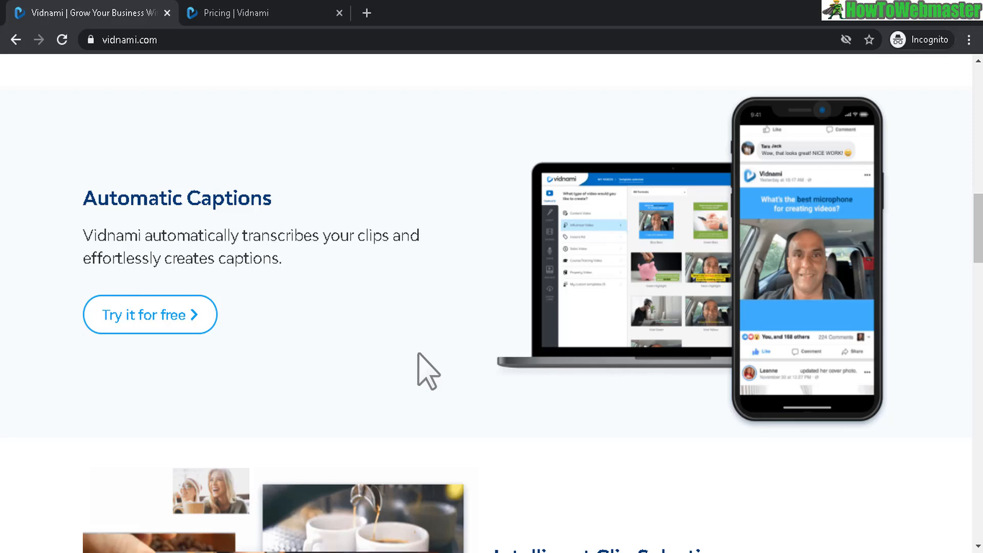
{"action": "mouse_move", "coordinate": [488, 327]}
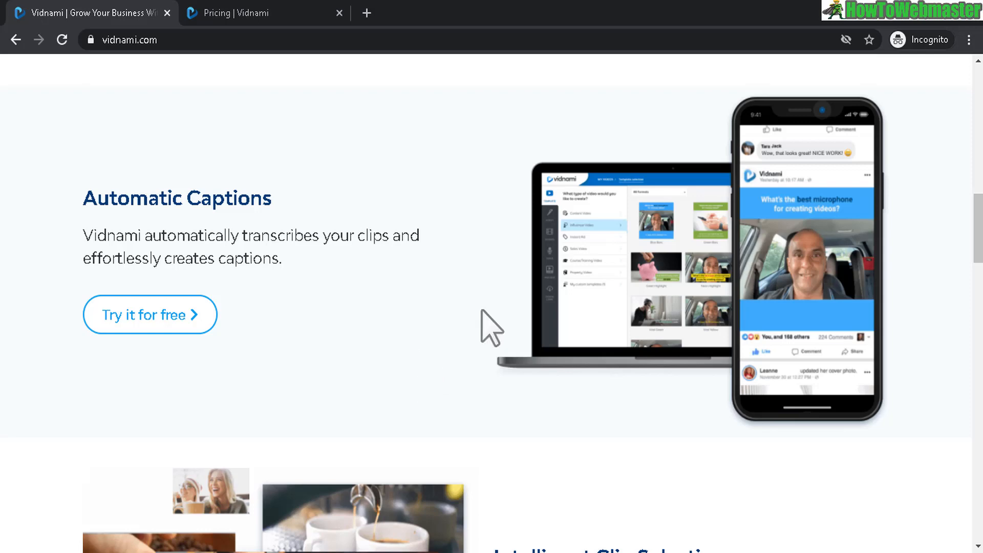
{"action": "mouse_move", "coordinate": [474, 254]}
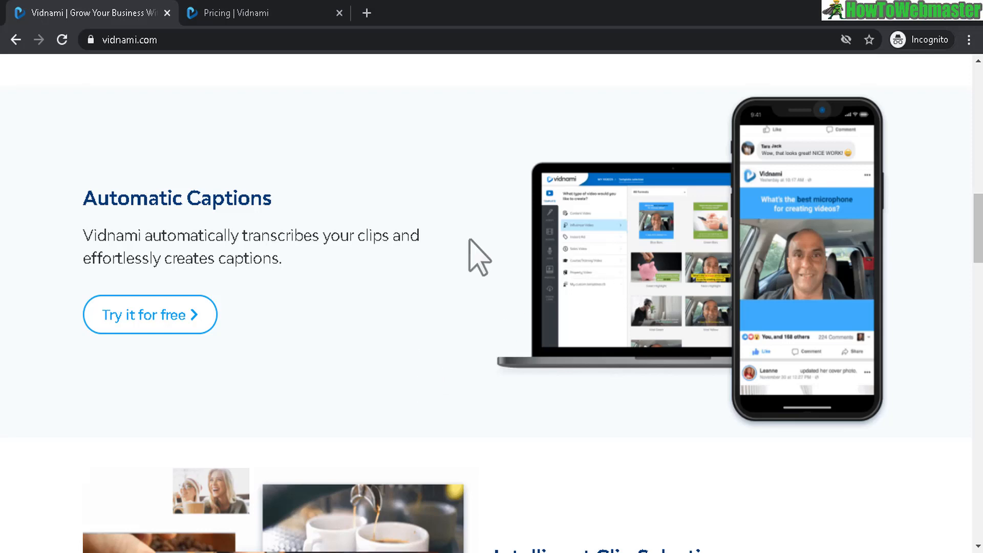
{"action": "mouse_move", "coordinate": [300, 285]}
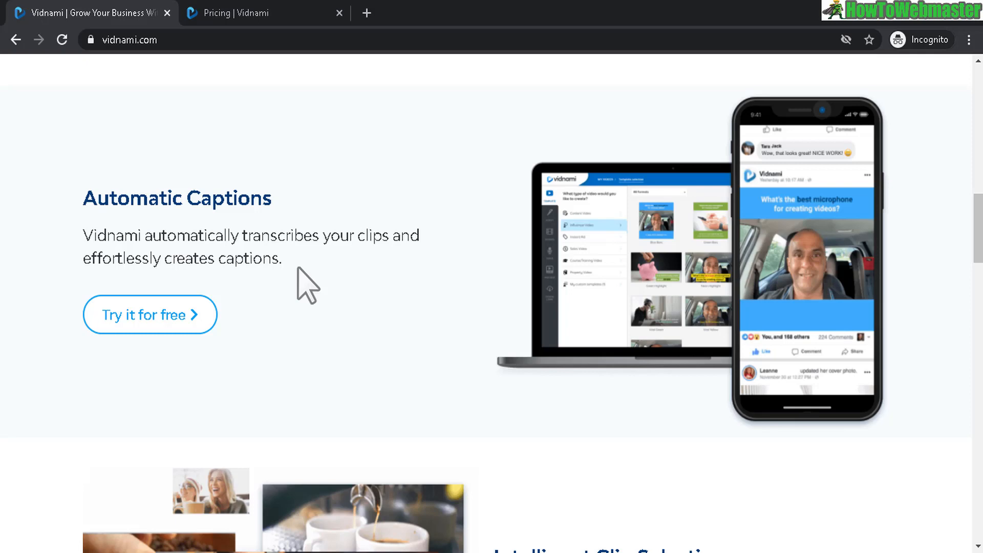
{"action": "scroll", "scroll_direction": "down", "scroll_amount": 3}
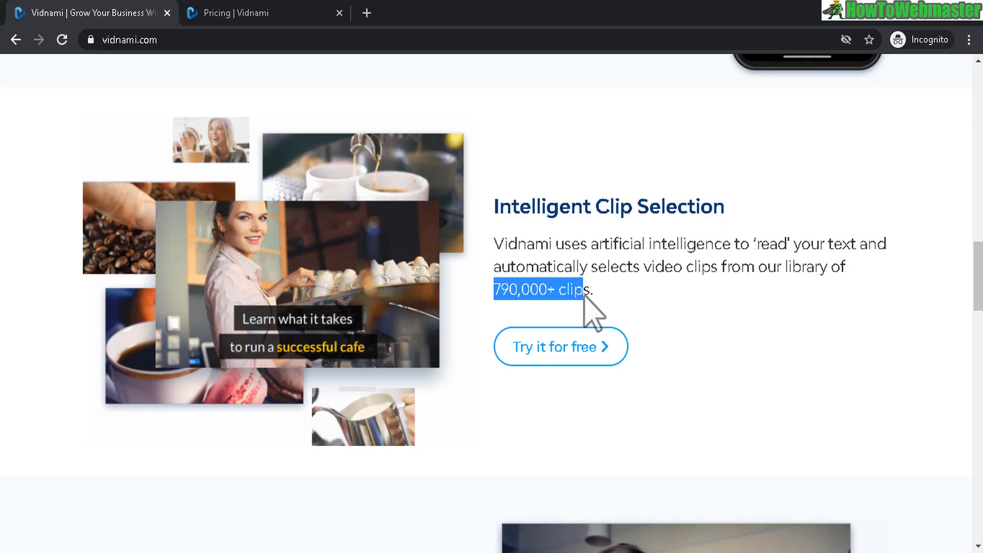
{"action": "scroll", "scroll_direction": "down", "scroll_amount": 3}
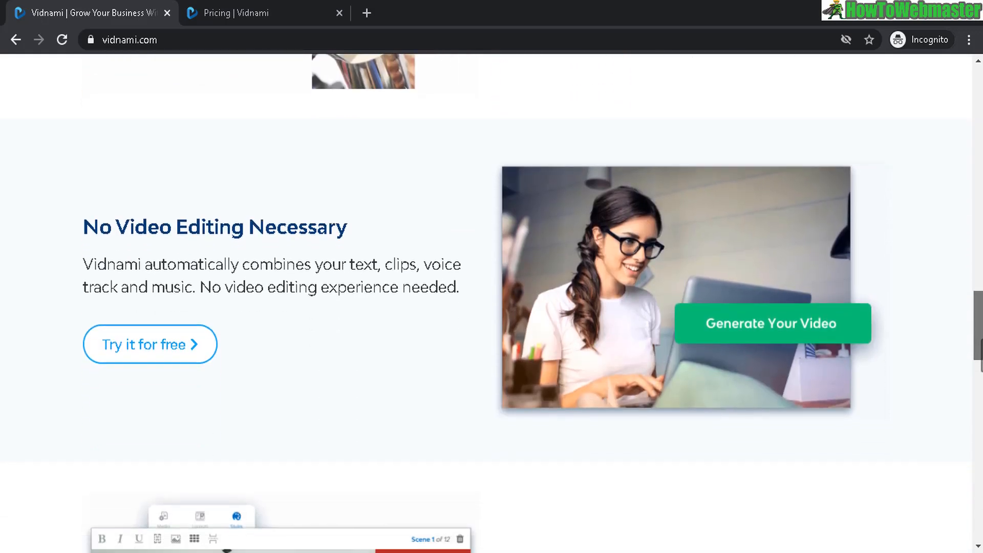
{"action": "scroll", "scroll_direction": "down", "scroll_amount": 3}
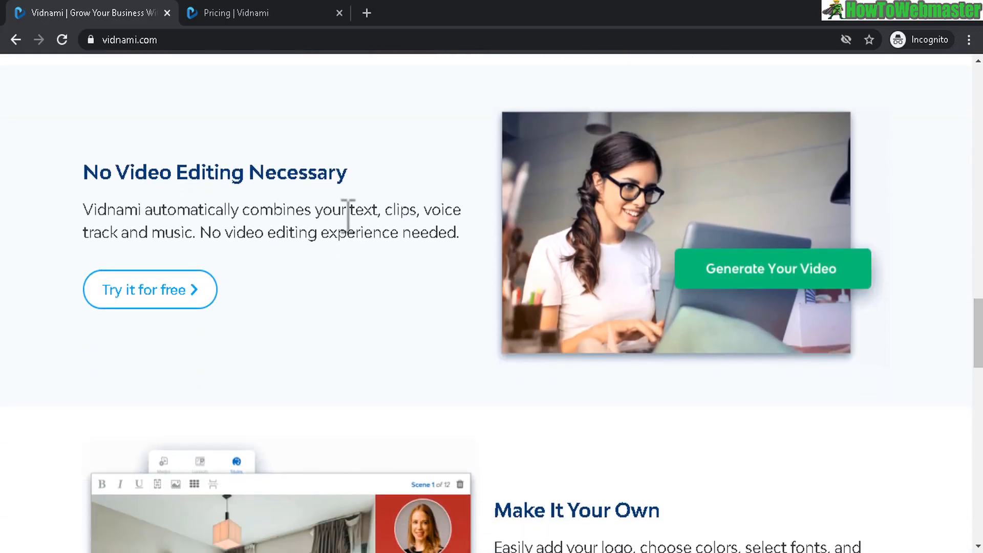
{"action": "left_click_drag", "start_coordinate": [84, 172], "coordinate": [347, 172]}
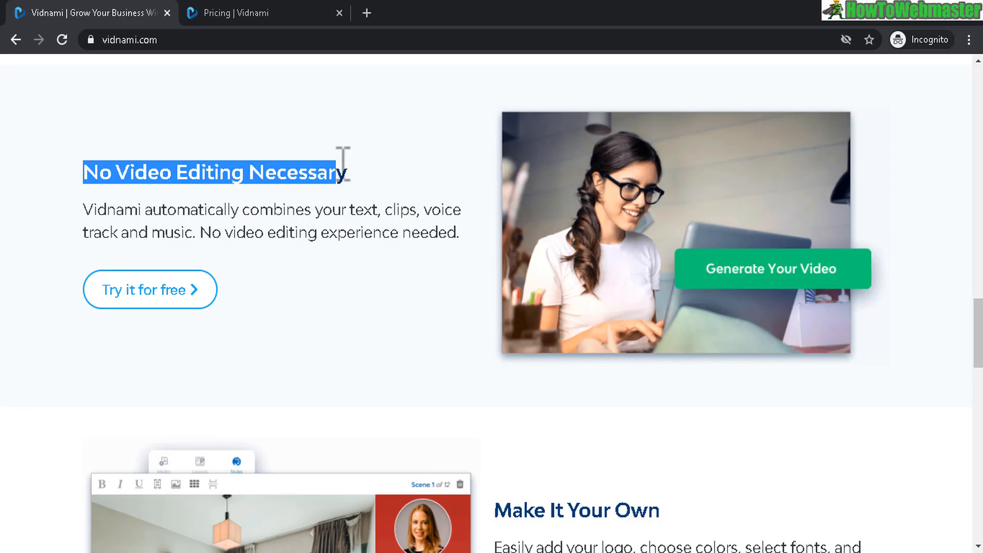
{"action": "scroll", "scroll_direction": "down", "scroll_amount": 3}
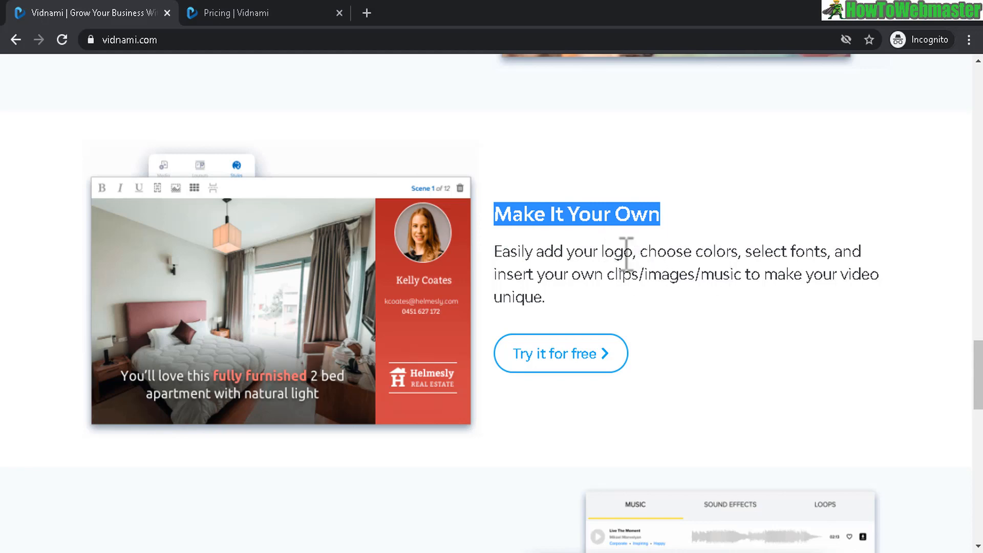
{"action": "mouse_move", "coordinate": [734, 254]}
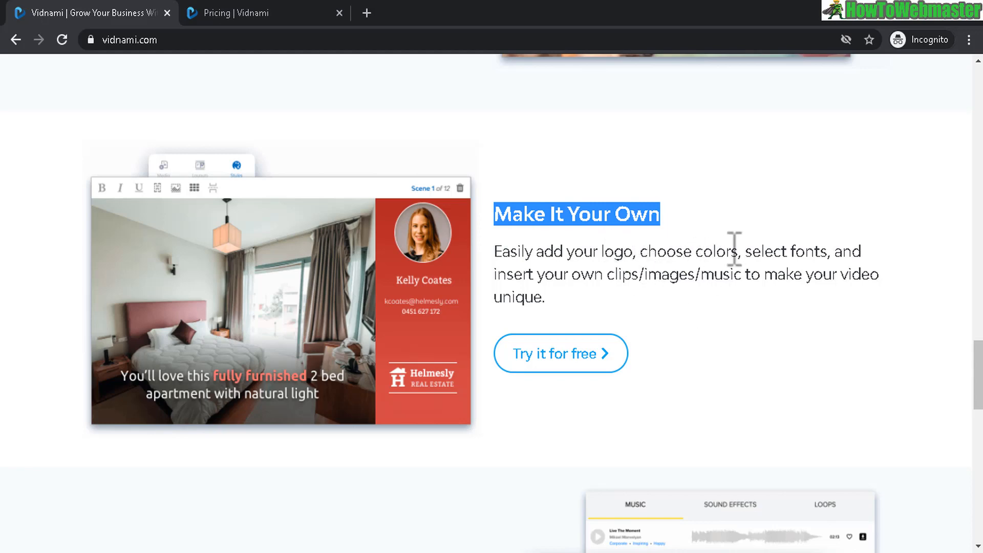
{"action": "mouse_move", "coordinate": [622, 313]}
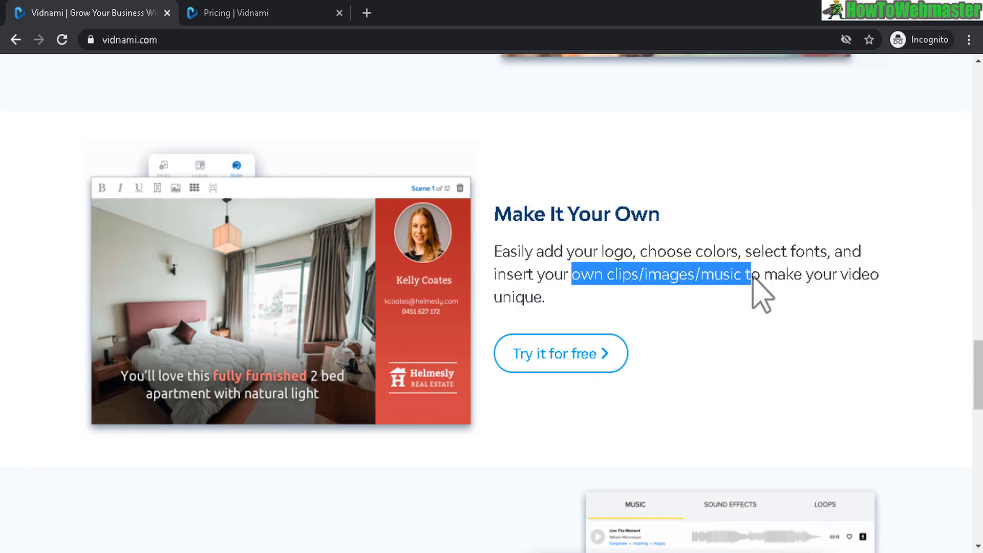
{"action": "scroll", "scroll_direction": "down", "scroll_amount": 3}
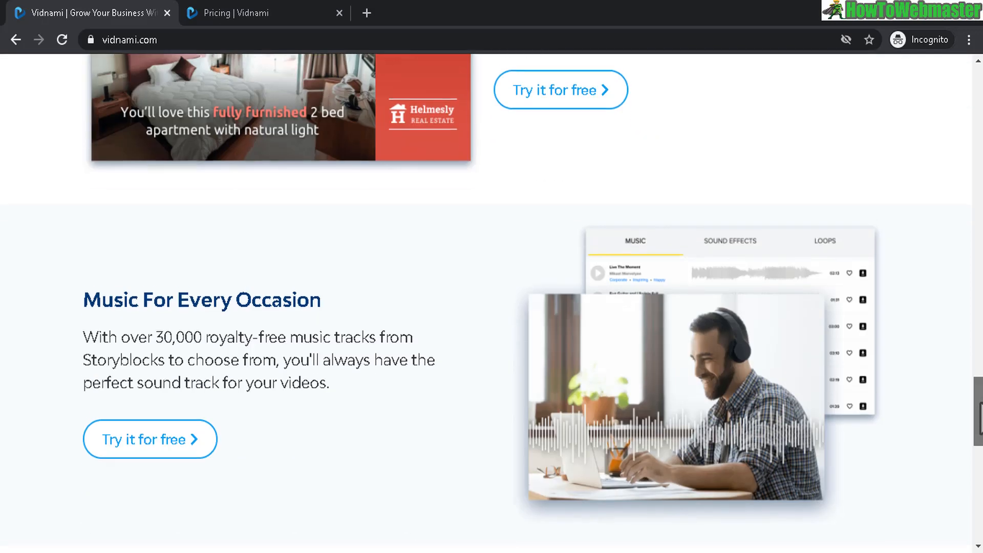
{"action": "scroll", "scroll_direction": "down", "scroll_amount": 3}
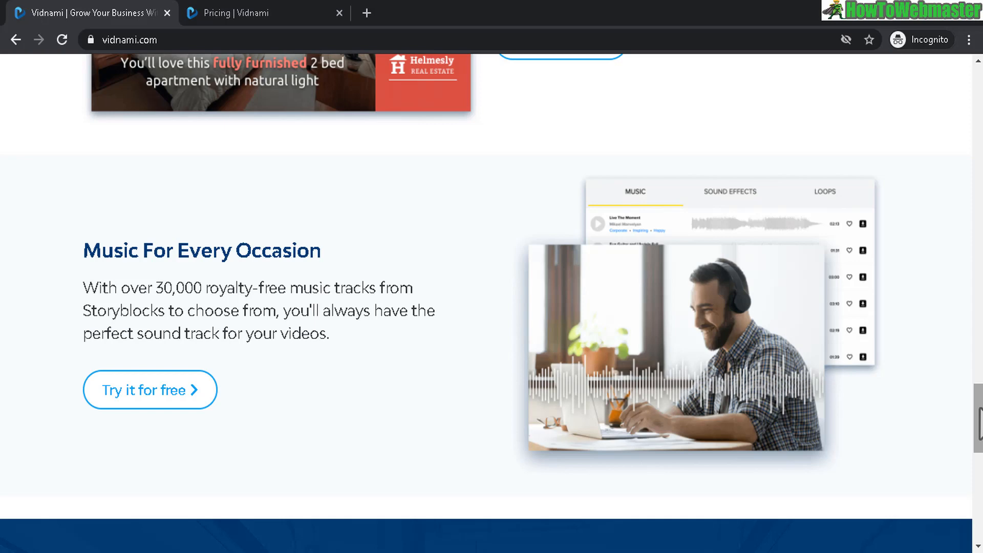
{"action": "mouse_move", "coordinate": [265, 215]}
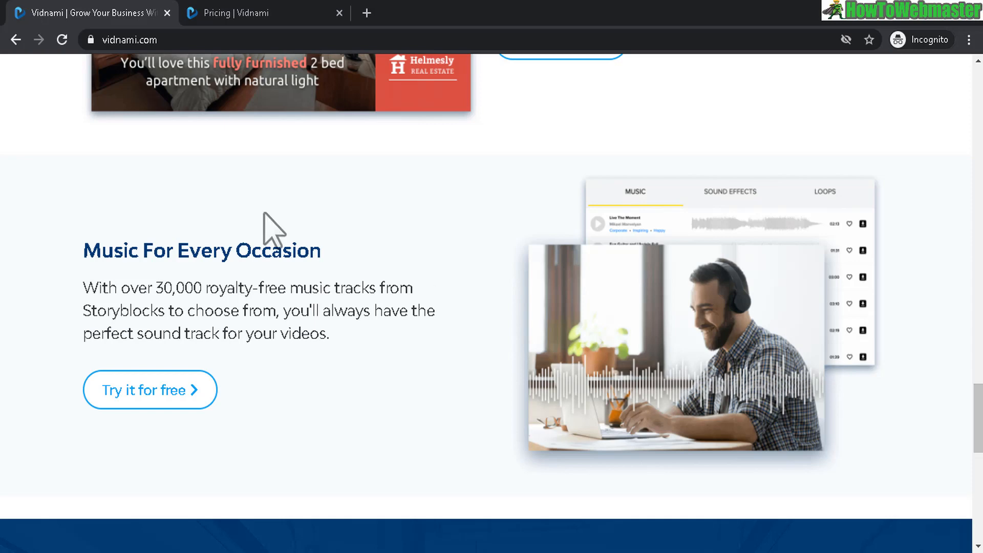
Step: Open the pricing page and compare the $47 monthly and $397 annual plans
{"action": "left_click", "coordinate": [240, 12]}
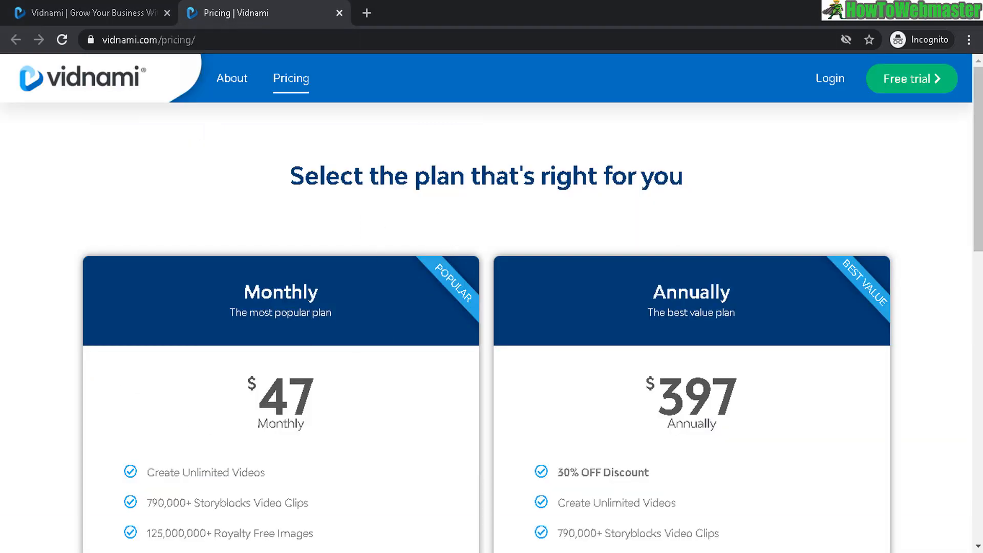
{"action": "scroll", "scroll_direction": "down", "scroll_amount": 3}
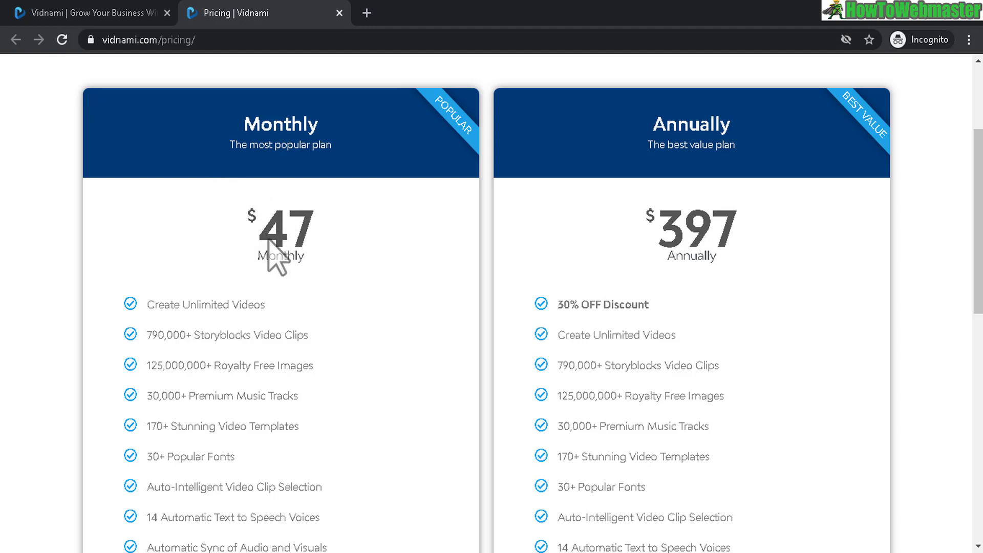
{"action": "double_click", "coordinate": [287, 230]}
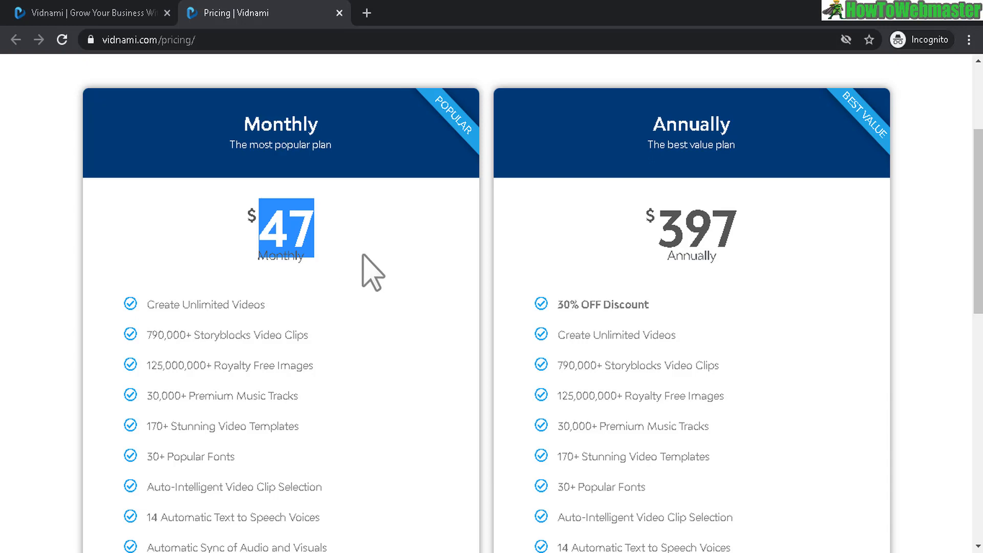
{"action": "mouse_move", "coordinate": [947, 267]}
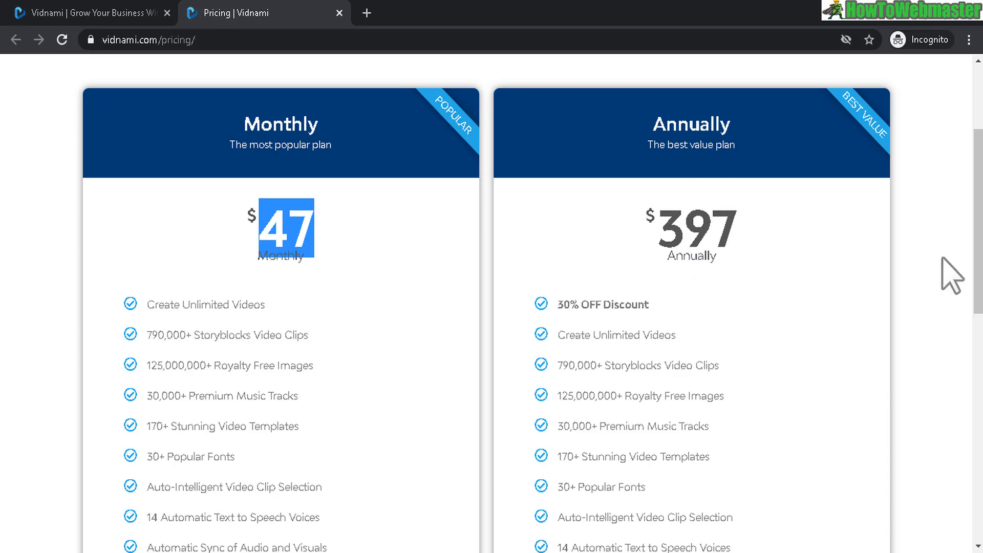
{"action": "scroll", "scroll_direction": "down", "scroll_amount": 3}
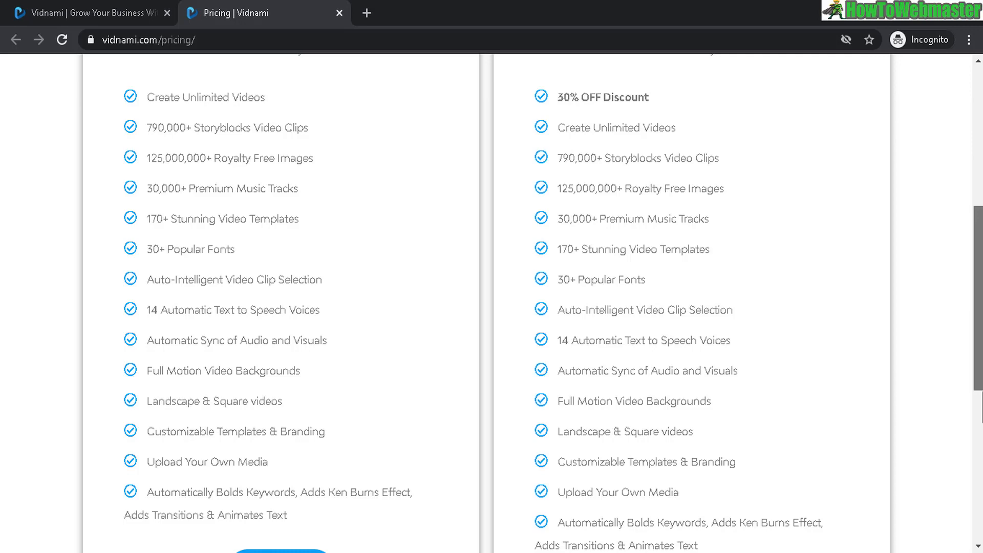
{"action": "mouse_move", "coordinate": [444, 415]}
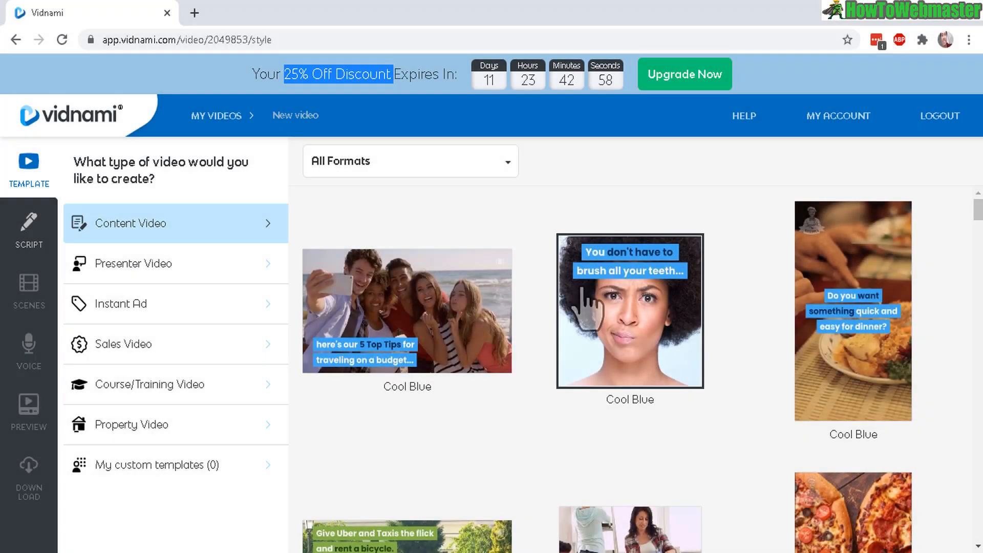
{"action": "mouse_move", "coordinate": [859, 205]}
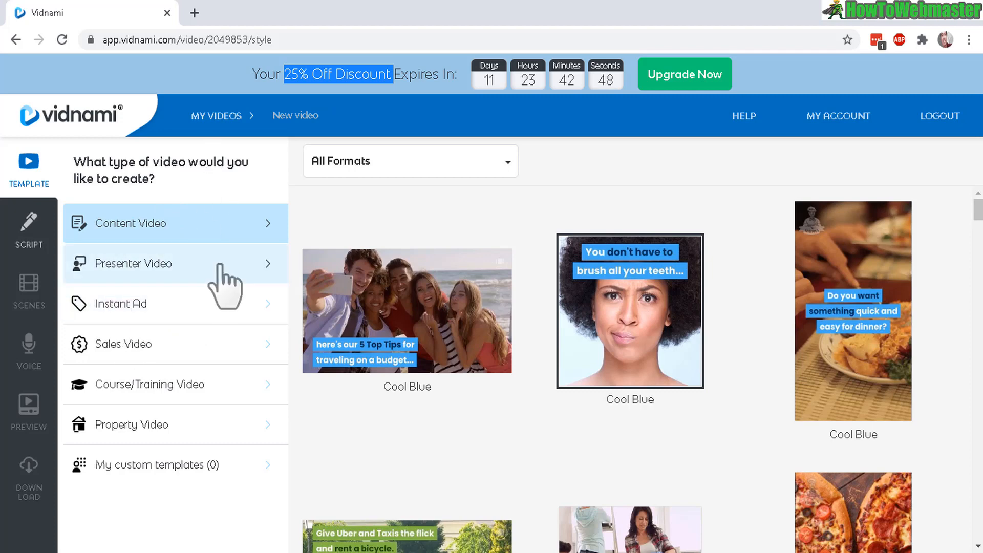
{"action": "mouse_move", "coordinate": [600, 310]}
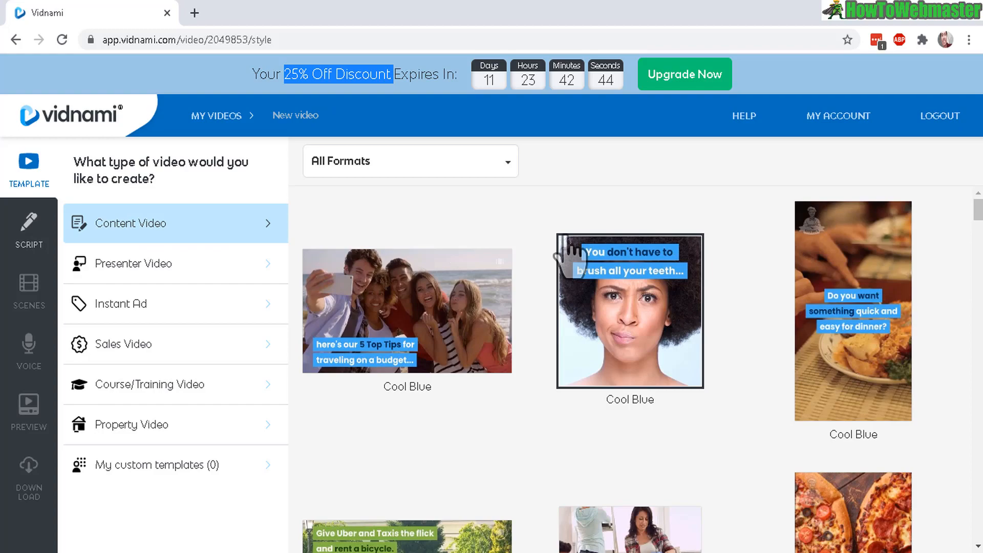
Step: Browse the Content Video templates and use the Ruby Red template
{"action": "scroll", "scroll_direction": "down", "scroll_amount": 3}
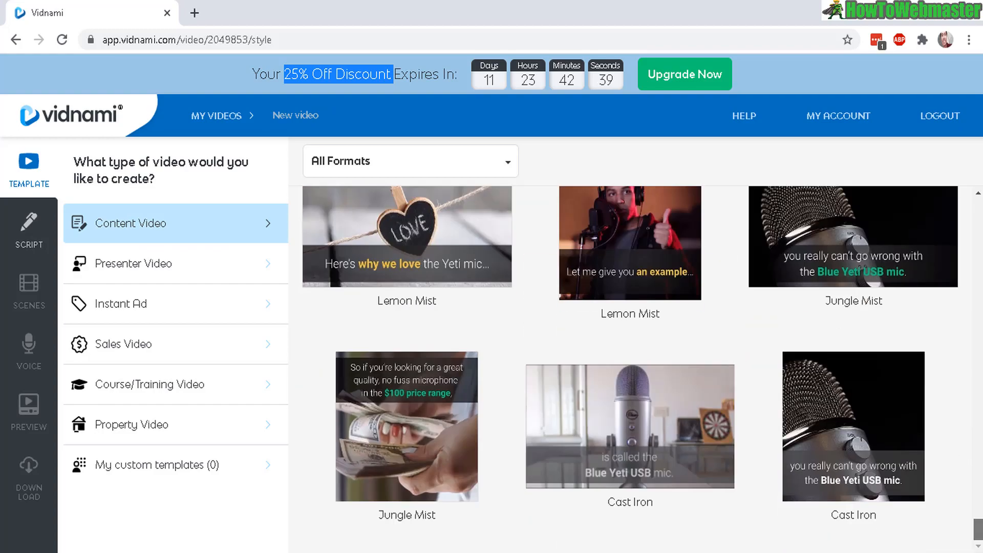
{"action": "scroll", "scroll_direction": "down", "scroll_amount": 3}
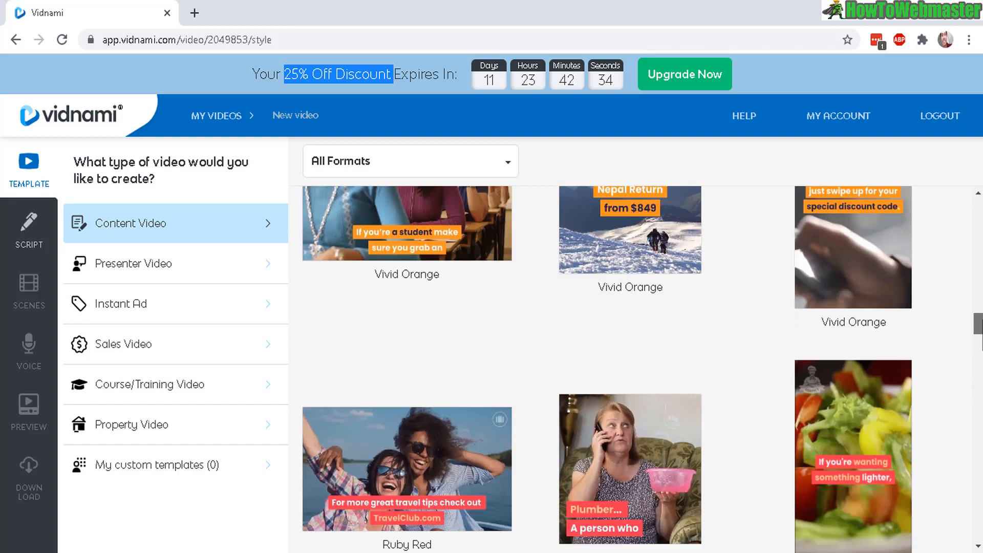
{"action": "scroll", "scroll_direction": "down", "scroll_amount": 3}
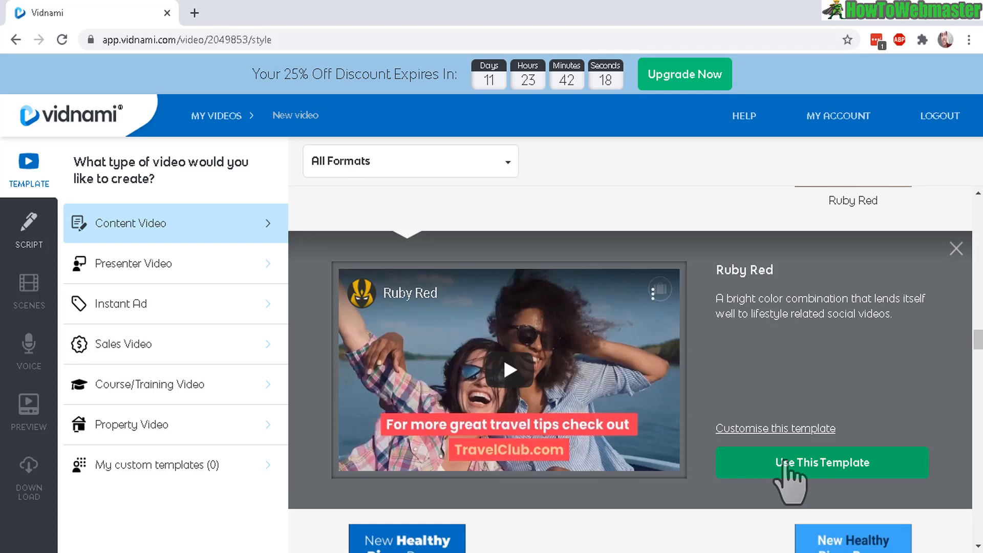
{"action": "left_click", "coordinate": [821, 462]}
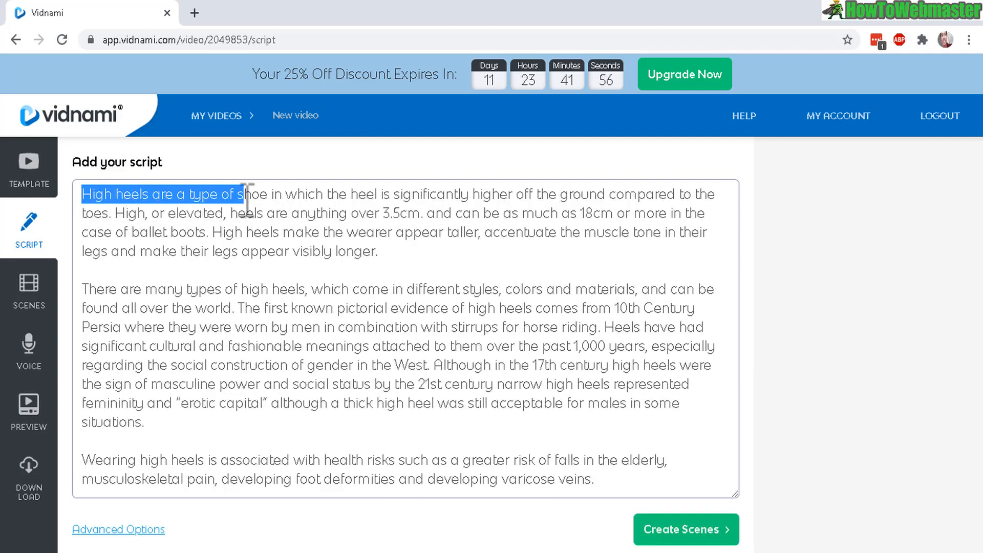
Step: Create the 26 scenes from the pasted high-heels article
{"action": "left_click", "coordinate": [647, 458]}
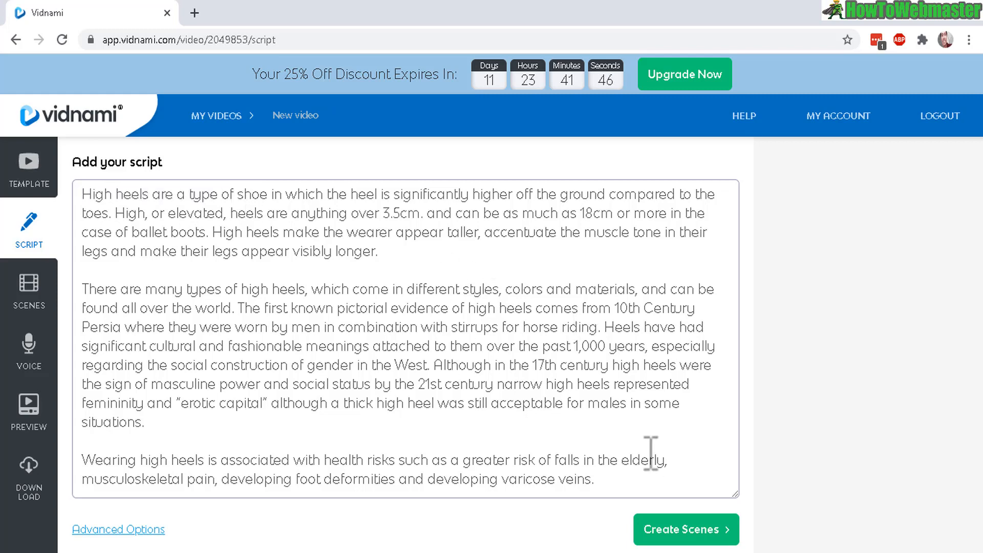
{"action": "left_click", "coordinate": [686, 529]}
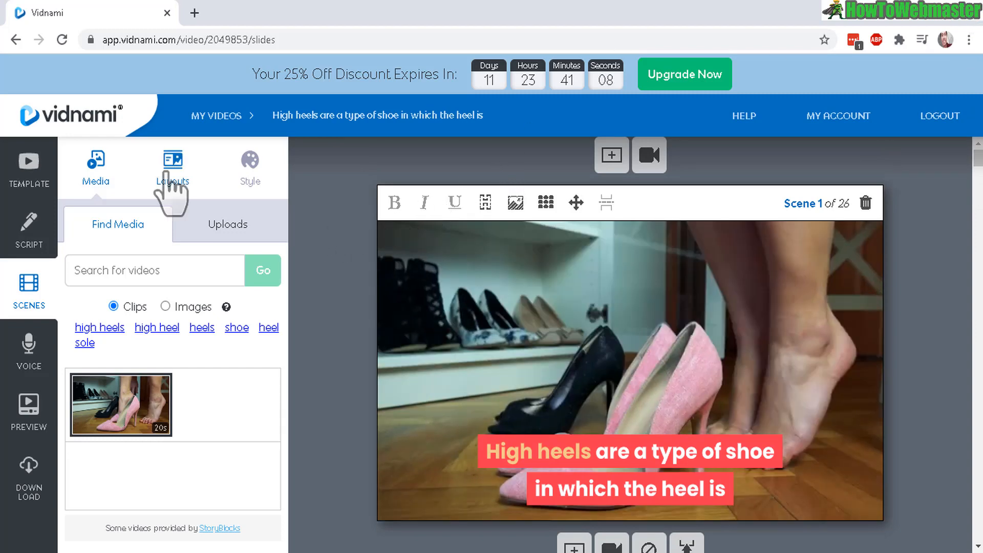
Step: Review the scene Layouts and Style settings, then move on to the voice options
{"action": "left_click", "coordinate": [172, 161]}
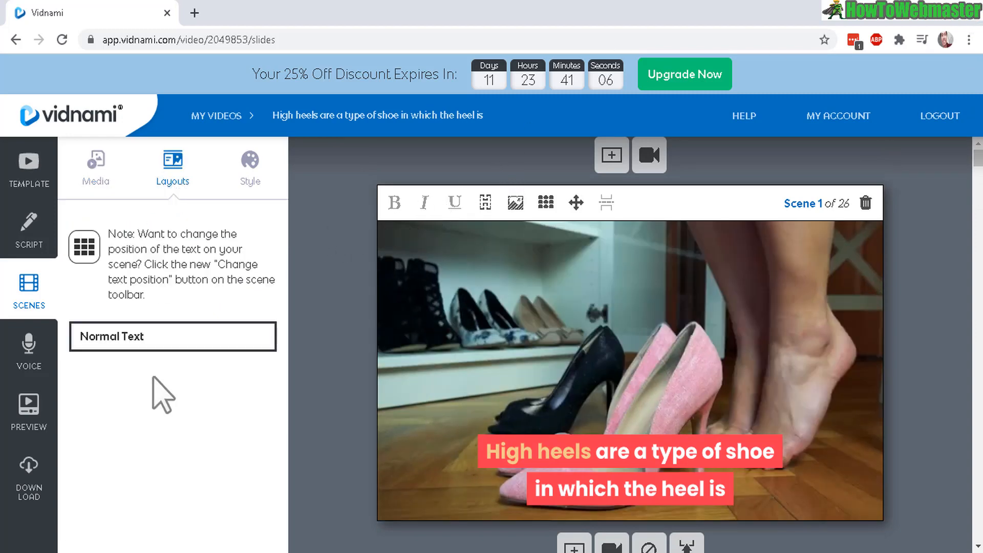
{"action": "left_click", "coordinate": [250, 159]}
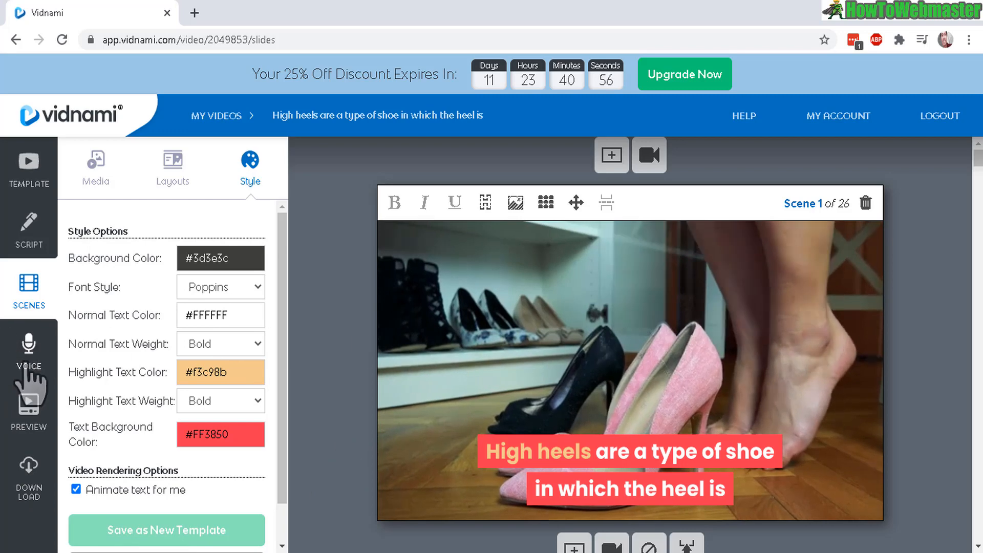
{"action": "left_click", "coordinate": [29, 349]}
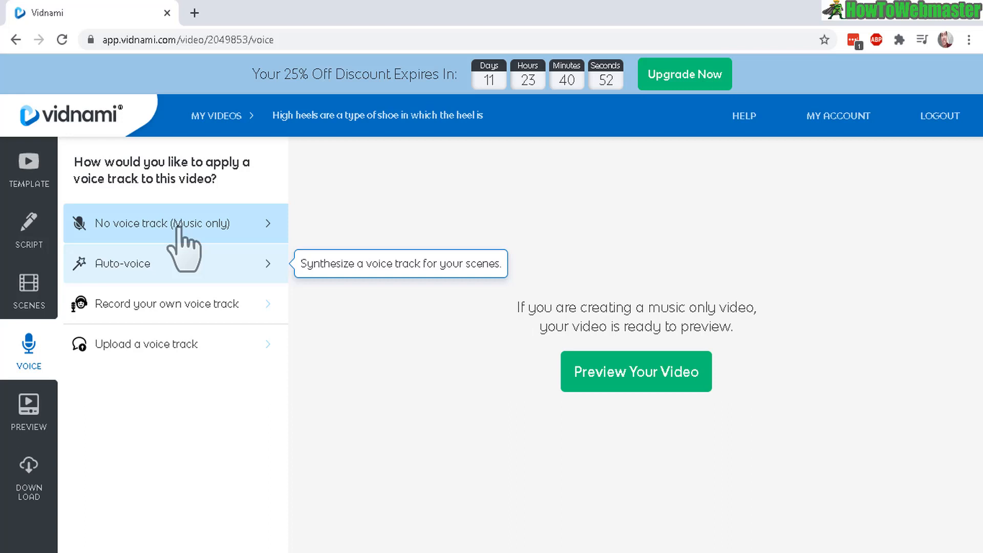
{"action": "mouse_move", "coordinate": [268, 275]}
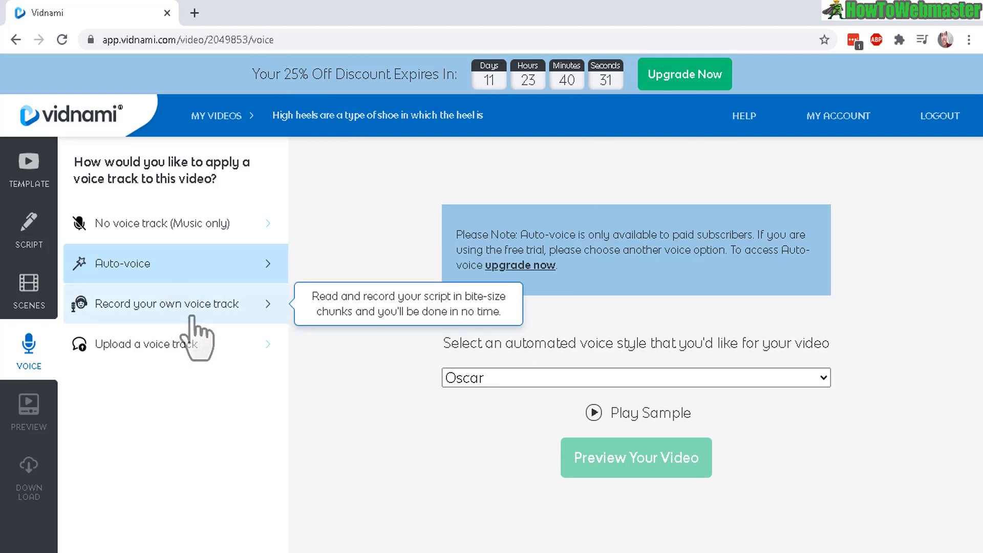
Step: Switch the voice track to recording your own voice
{"action": "left_click", "coordinate": [166, 304]}
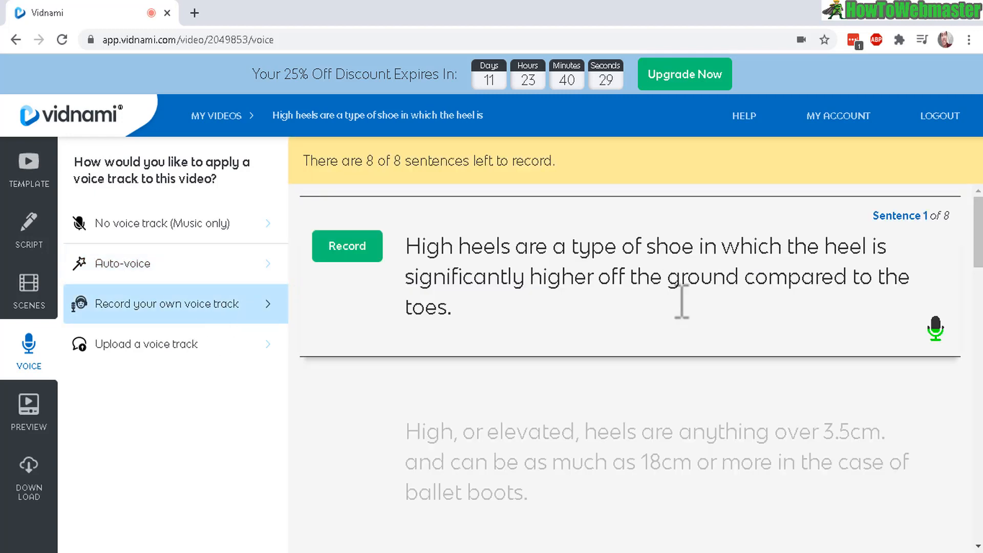
{"action": "mouse_move", "coordinate": [355, 292]}
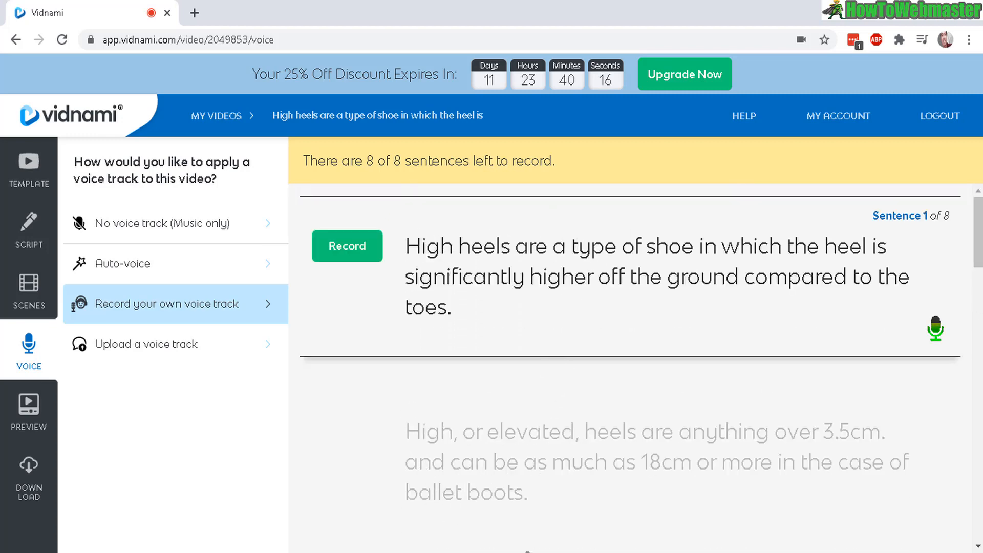
{"action": "mouse_move", "coordinate": [164, 264]}
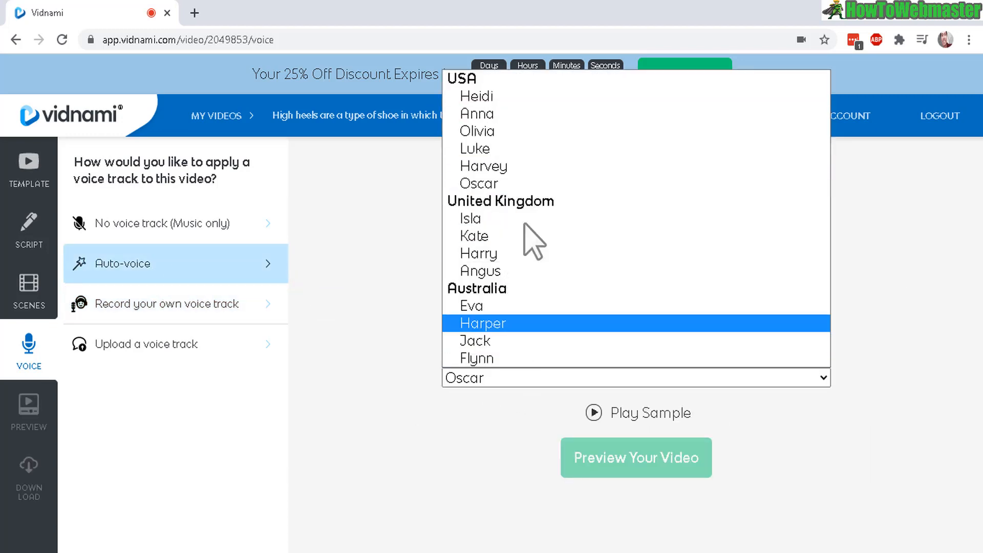
Step: Sample the Isla and Harry auto-voices, leaving Harry selected
{"action": "left_click", "coordinate": [470, 218]}
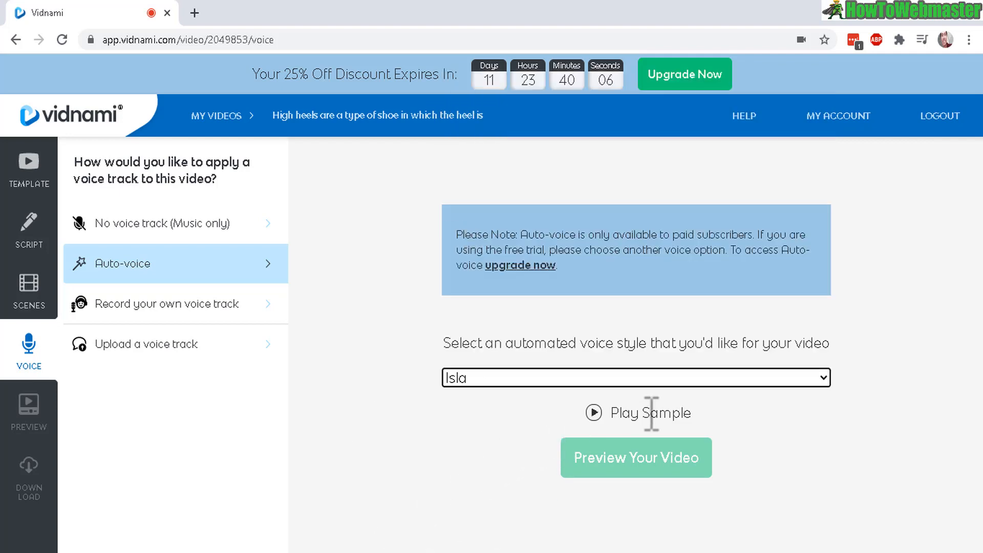
{"action": "left_click", "coordinate": [594, 413]}
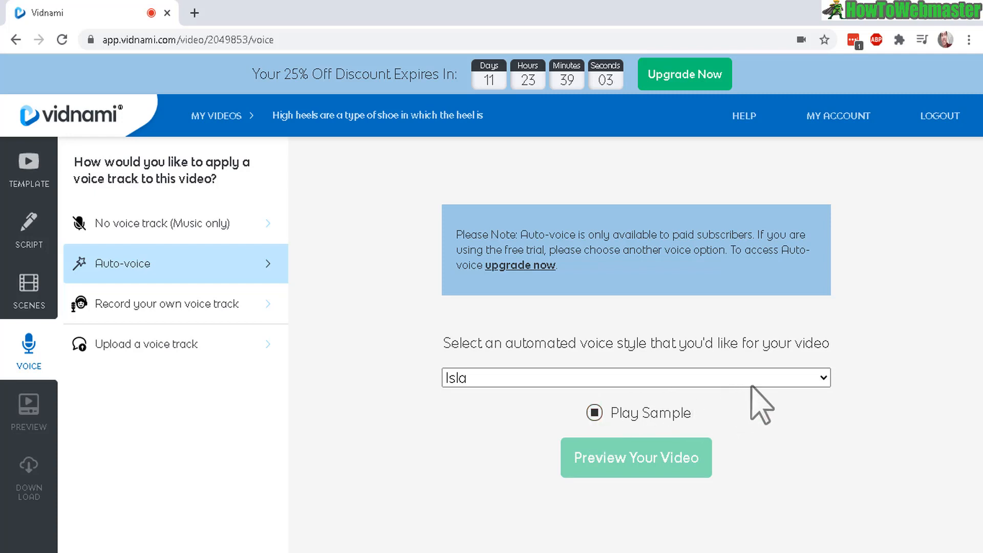
{"action": "mouse_move", "coordinate": [782, 394]}
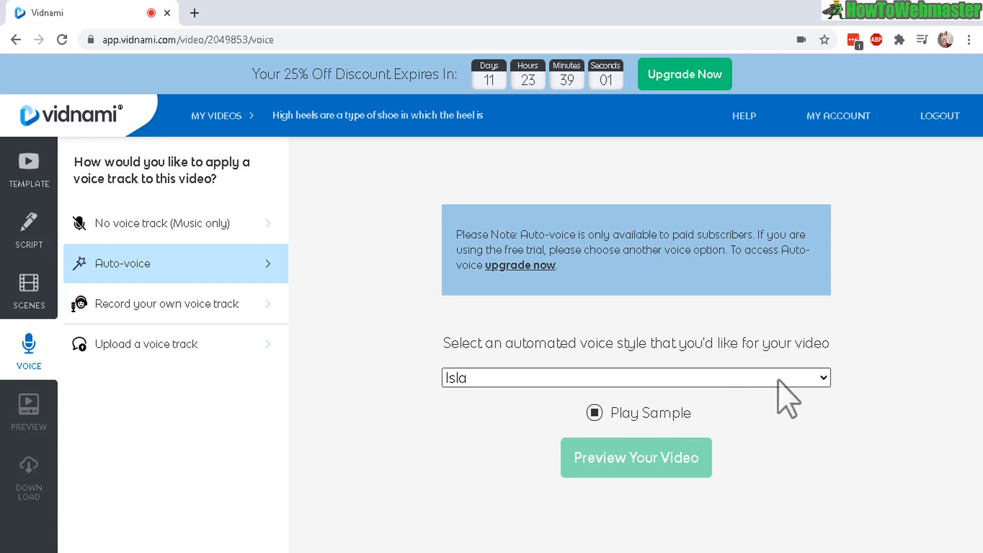
{"action": "left_click", "coordinate": [635, 378]}
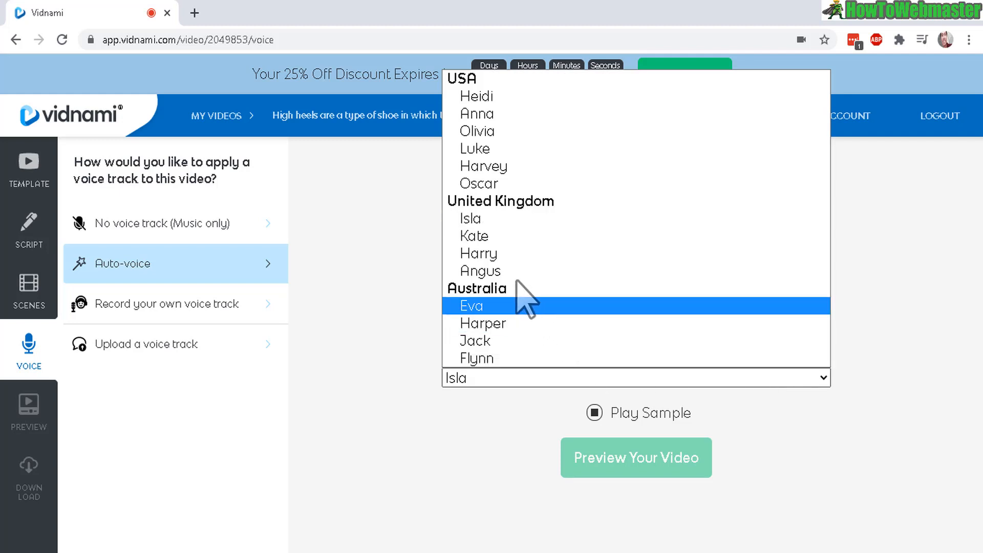
{"action": "left_click", "coordinate": [478, 254]}
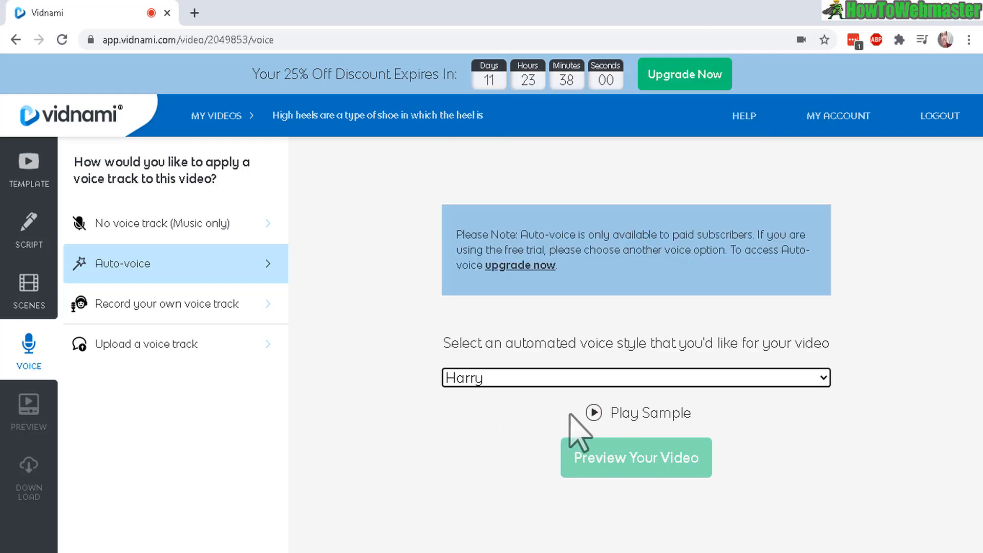
{"action": "left_click", "coordinate": [593, 412]}
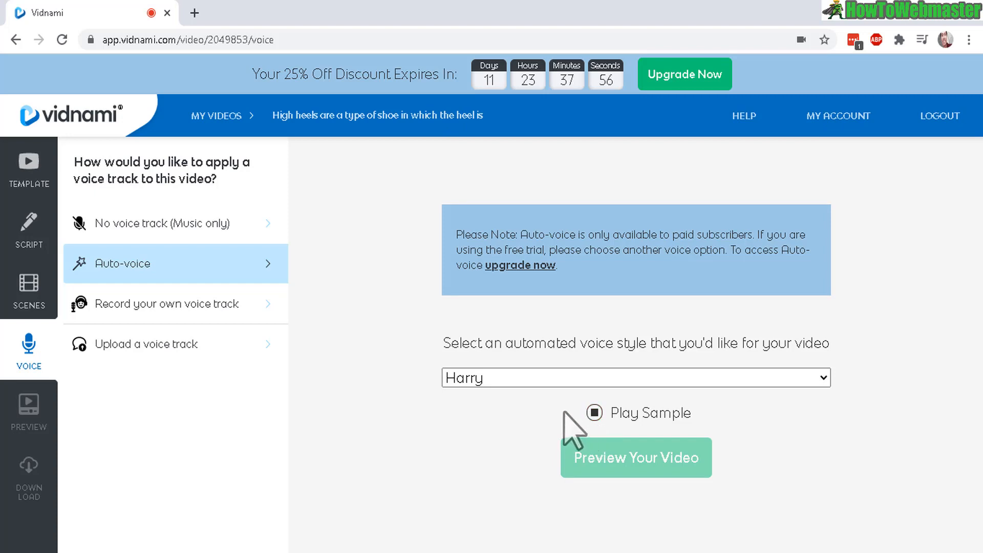
{"action": "mouse_move", "coordinate": [571, 427]}
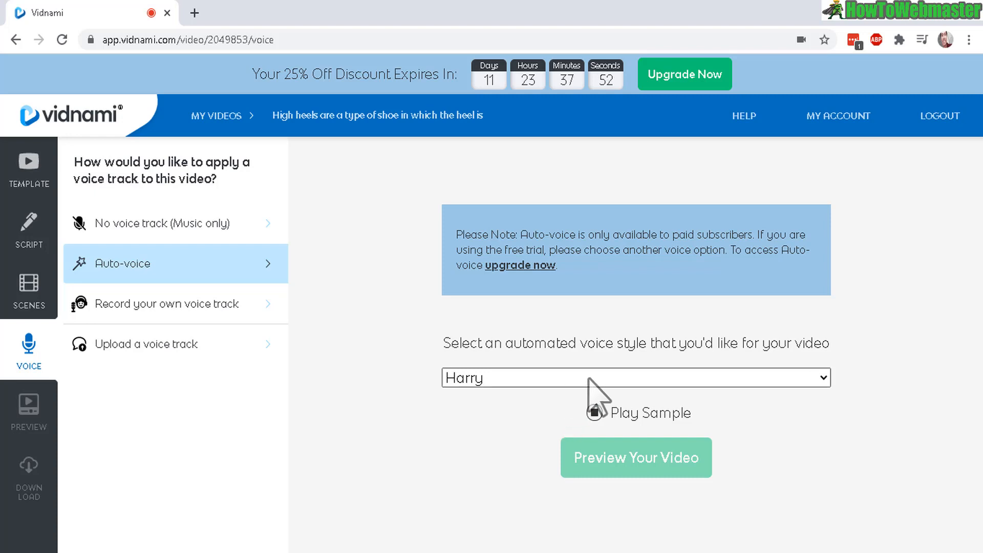
{"action": "left_click", "coordinate": [629, 379]}
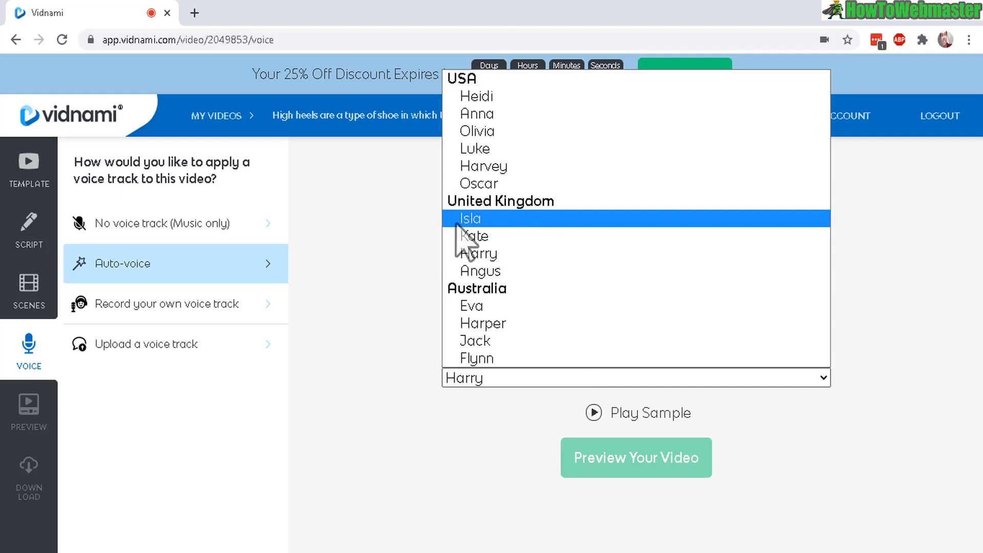
{"action": "mouse_move", "coordinate": [482, 243]}
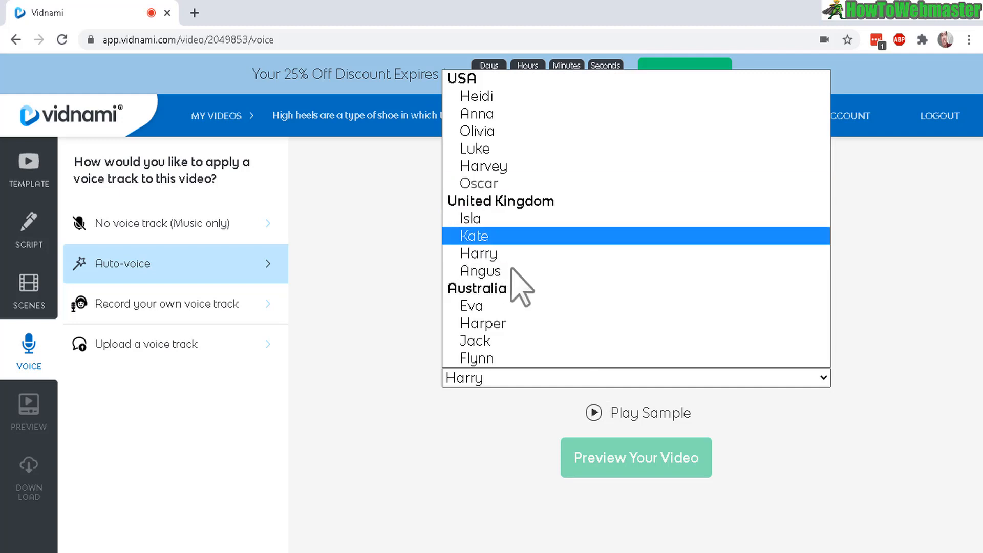
{"action": "mouse_move", "coordinate": [556, 262]}
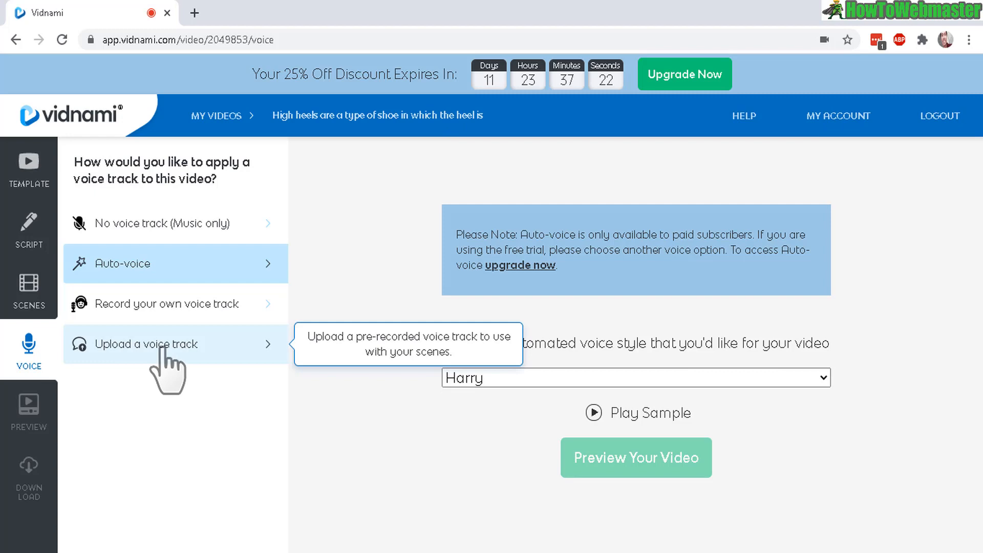
Step: Try the upload and record-your-own voice options, then attempt a preview with sentences unrecorded
{"action": "left_click", "coordinate": [147, 344]}
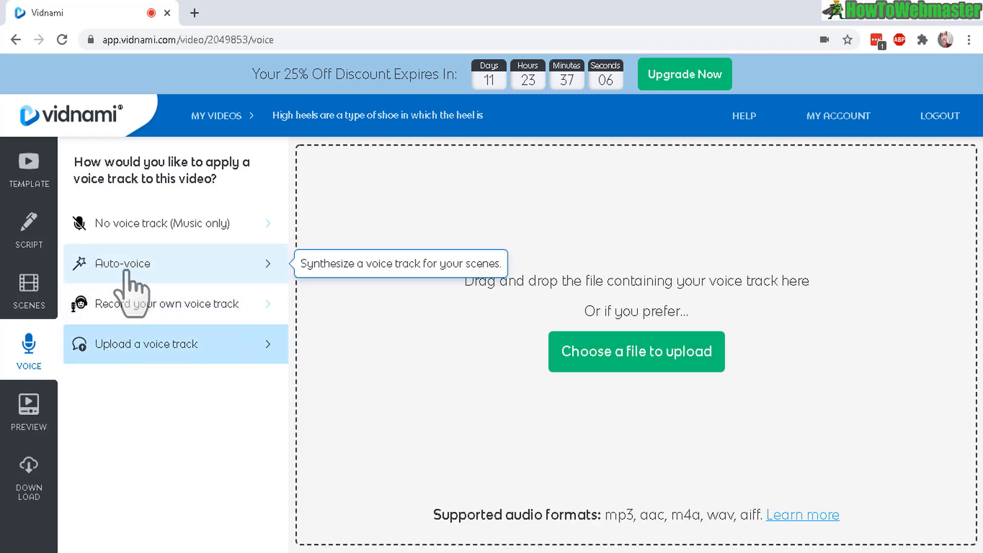
{"action": "mouse_move", "coordinate": [151, 311]}
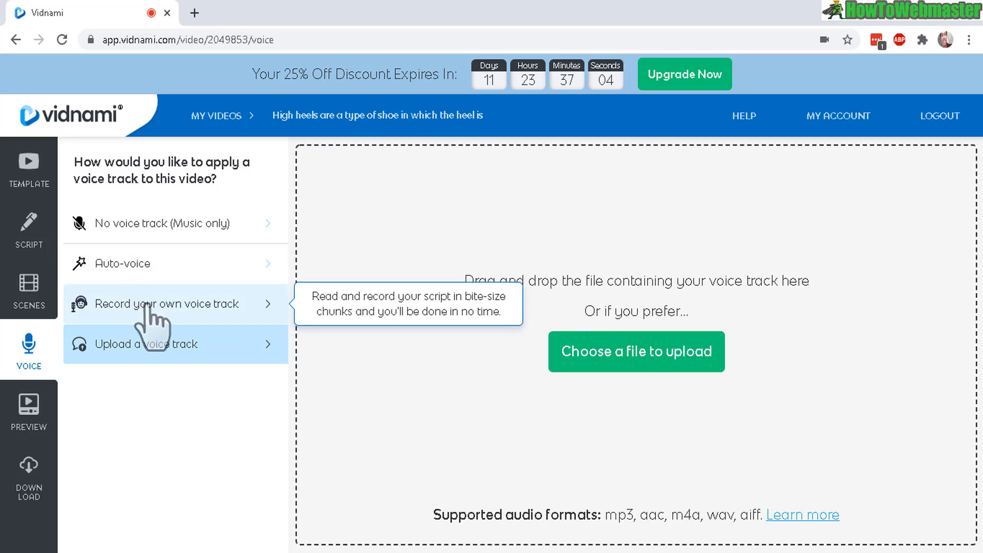
{"action": "left_click", "coordinate": [166, 304]}
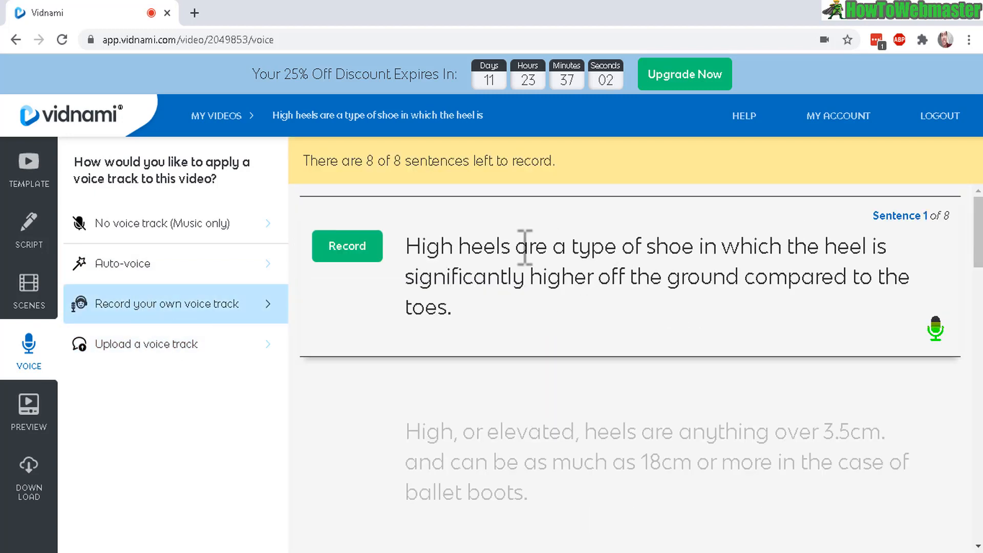
{"action": "mouse_move", "coordinate": [49, 413]}
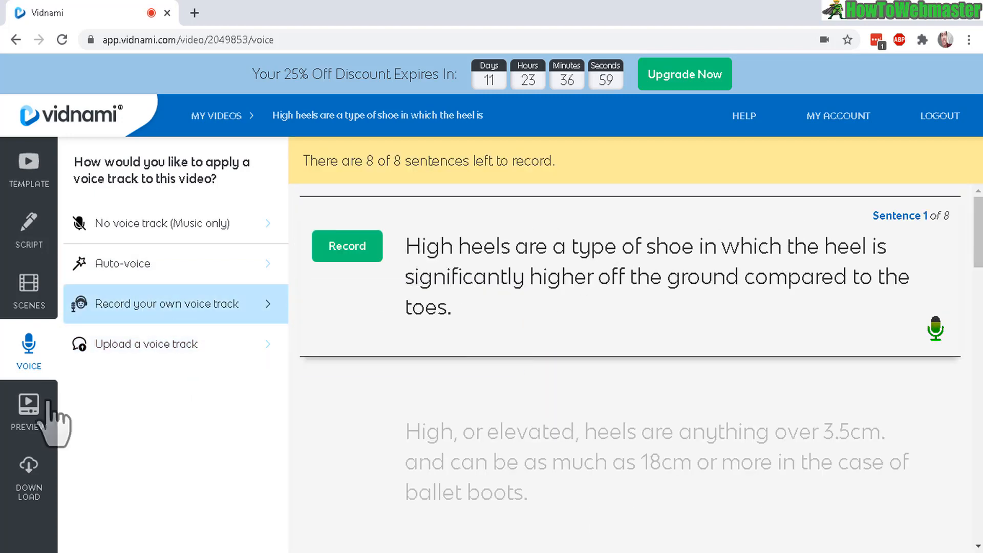
{"action": "left_click", "coordinate": [29, 408]}
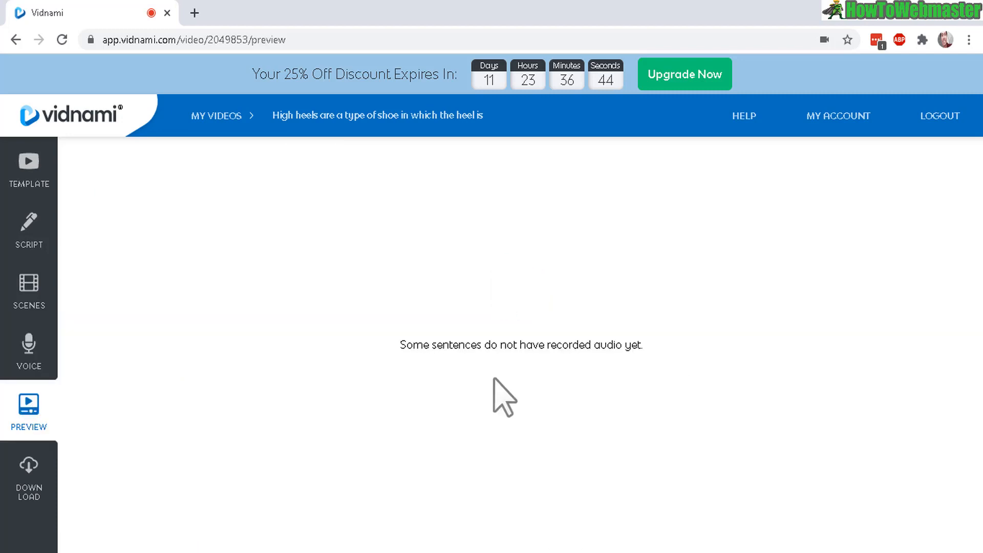
{"action": "mouse_move", "coordinate": [29, 356]}
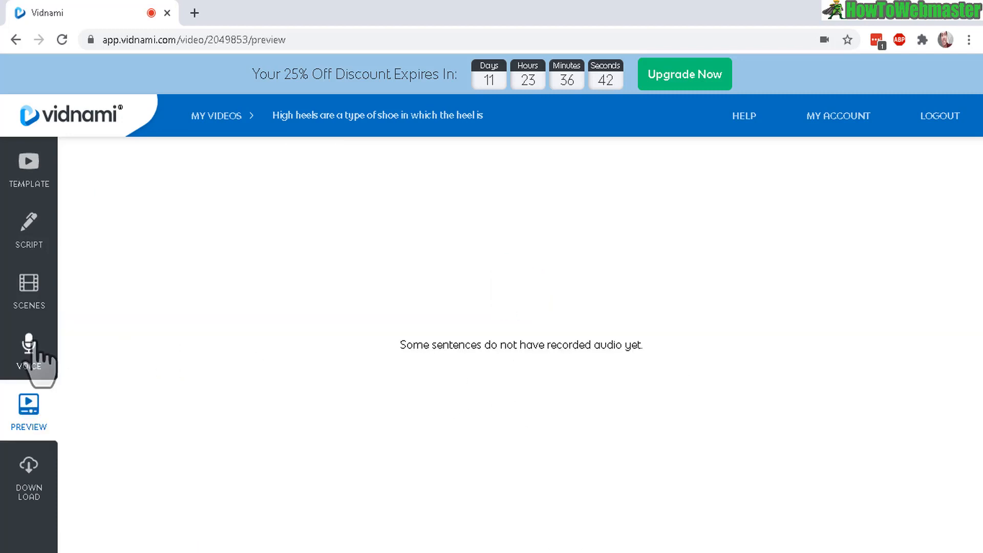
Step: Return to Voice and build a music-only preview using the Simplicity track
{"action": "left_click", "coordinate": [29, 350]}
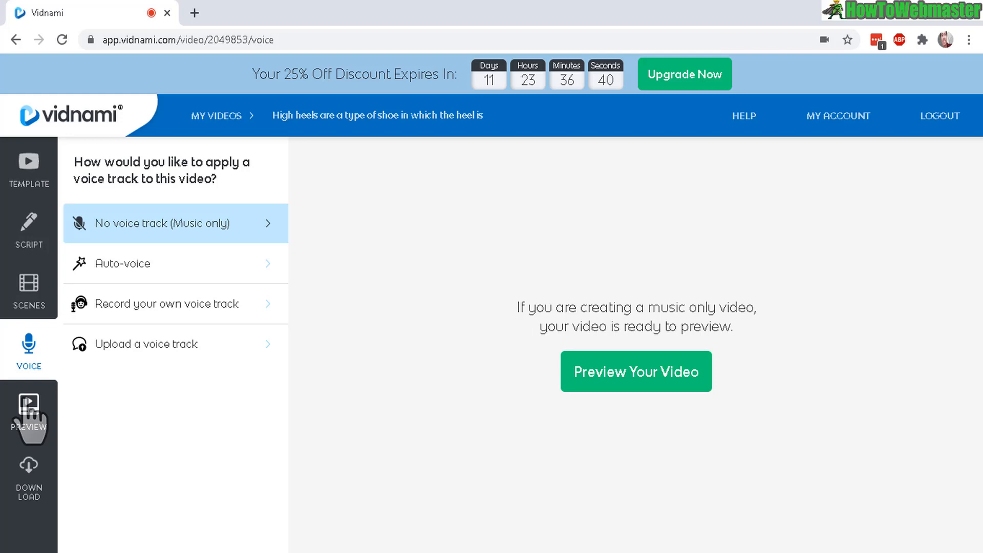
{"action": "left_click", "coordinate": [636, 371]}
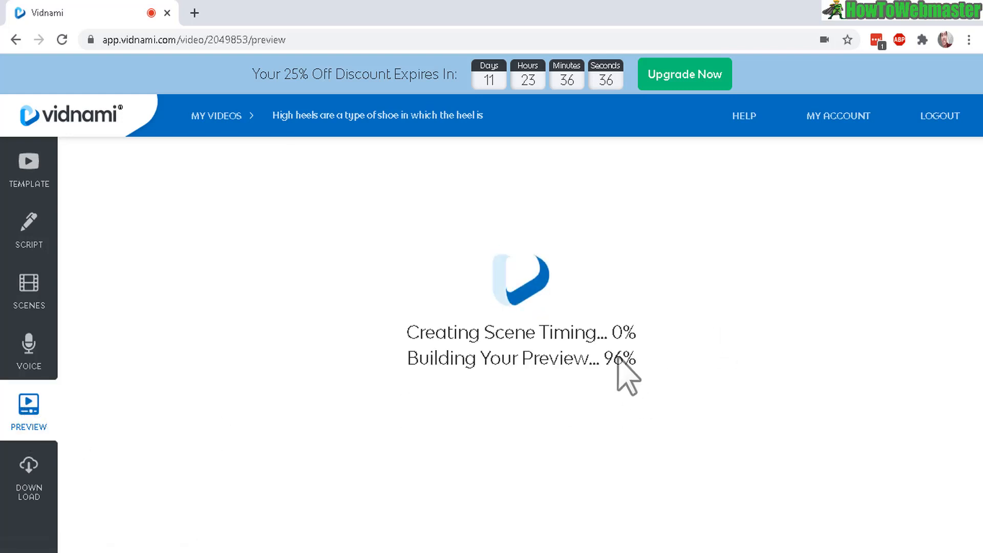
{"action": "mouse_move", "coordinate": [809, 462]}
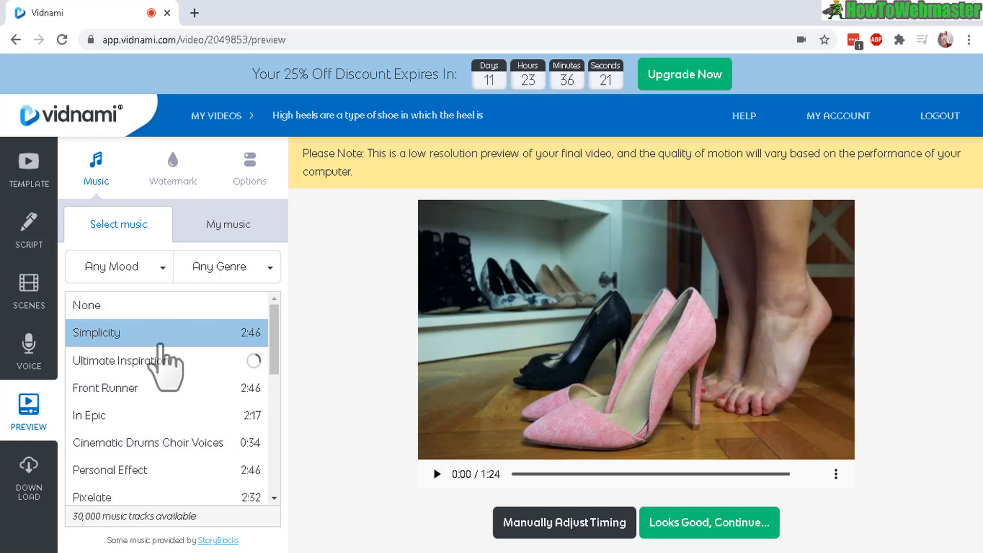
Step: Play the preview, skip ahead to later scenes, and continue to the 720p generation page
{"action": "left_click", "coordinate": [438, 474]}
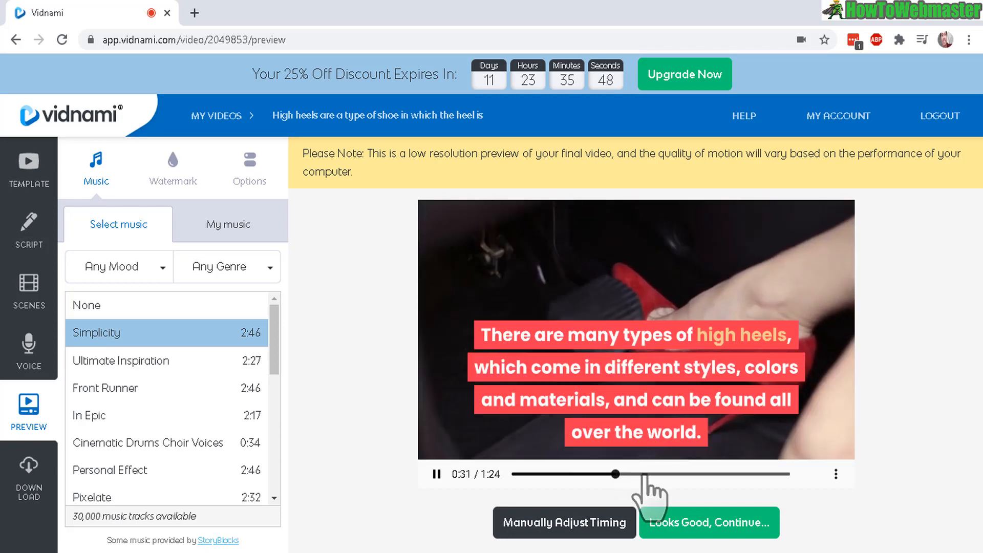
{"action": "left_click_drag", "start_coordinate": [616, 473], "coordinate": [673, 473]}
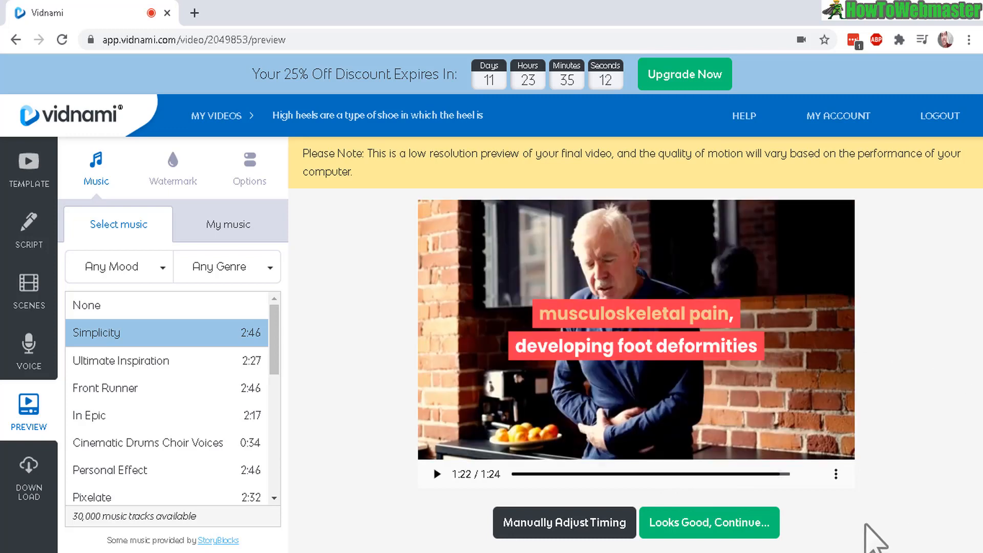
{"action": "left_click", "coordinate": [709, 537]}
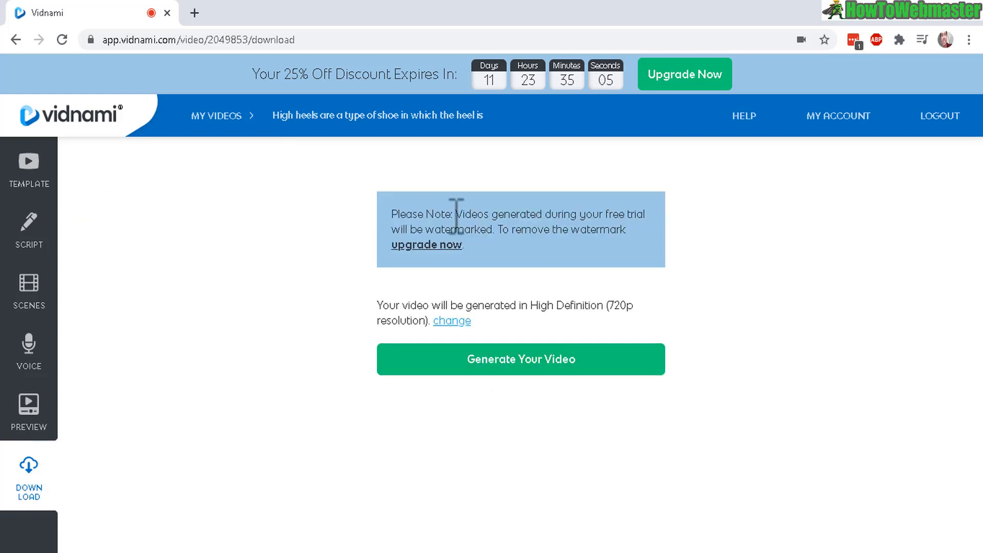
{"action": "left_click_drag", "start_coordinate": [454, 214], "coordinate": [644, 214]}
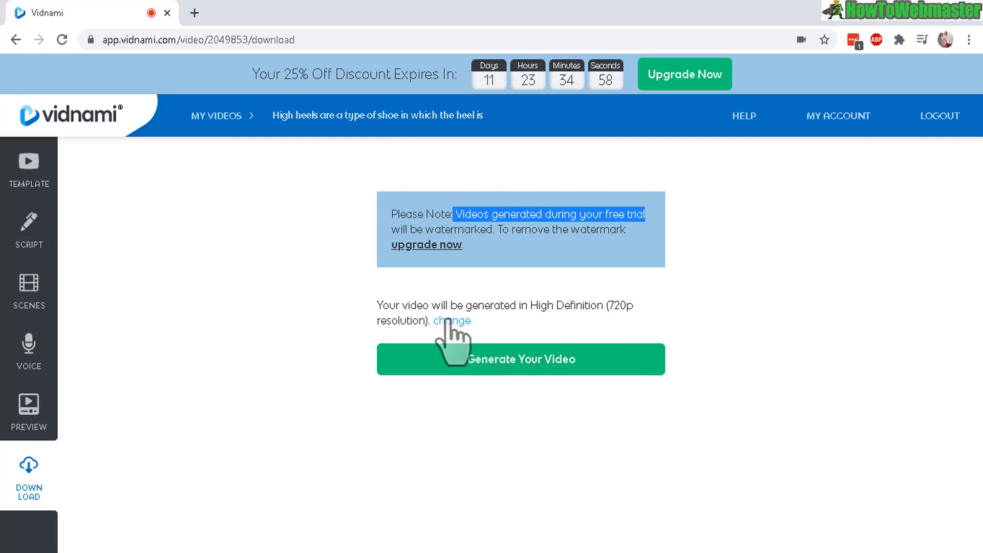
{"action": "mouse_move", "coordinate": [618, 331]}
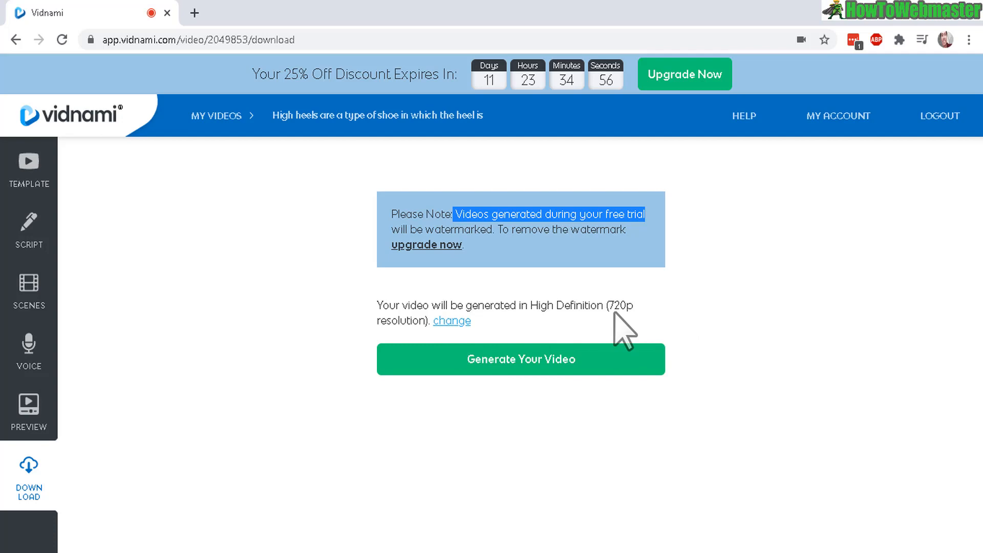